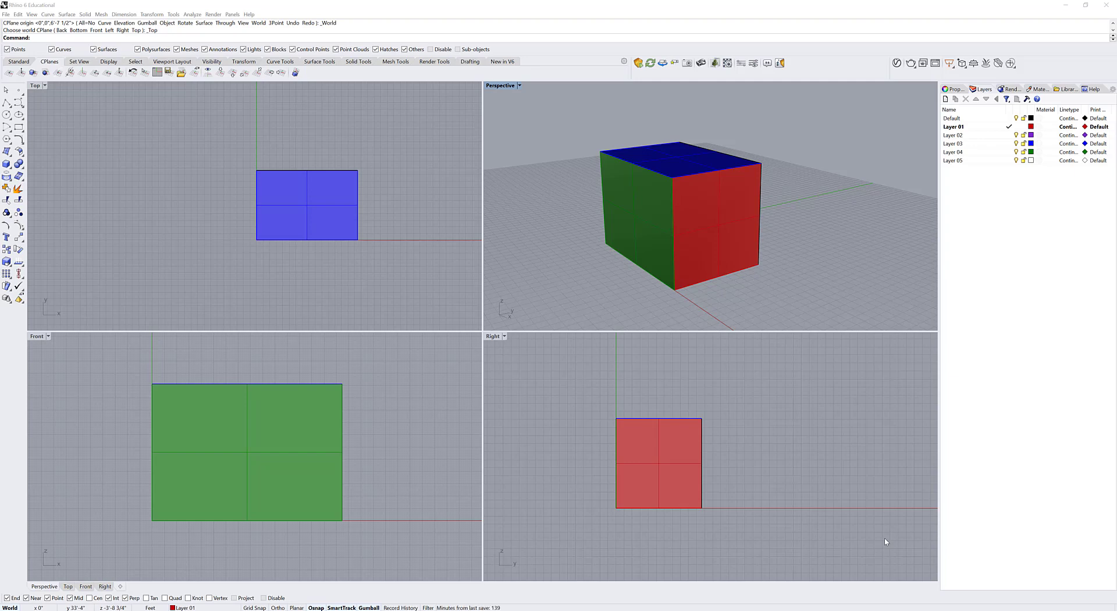
mouse_move(775, 155)
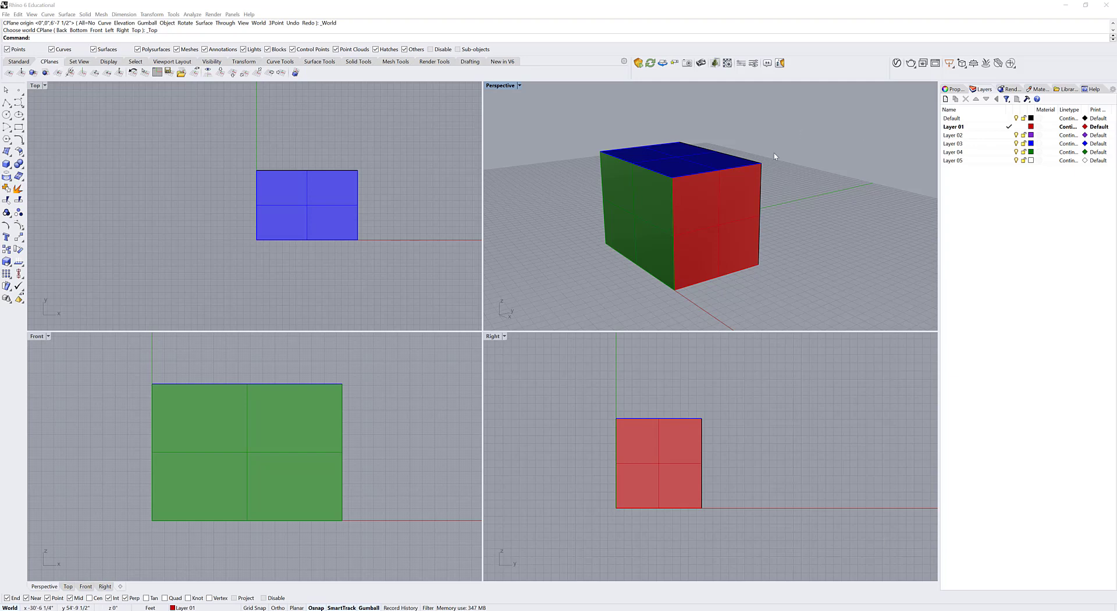
mouse_move(594, 248)
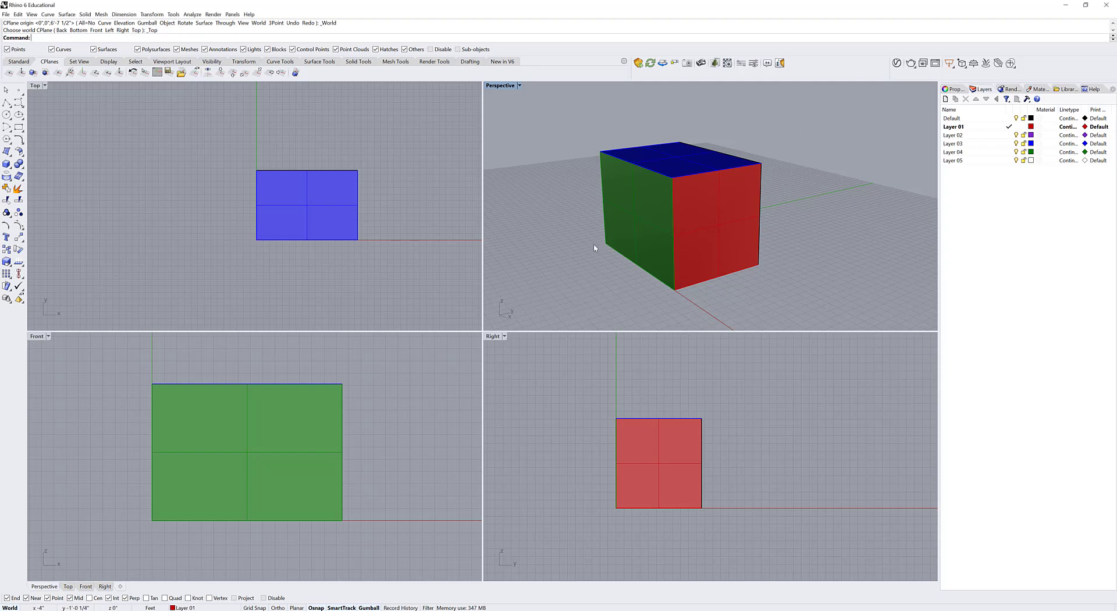
mouse_move(661, 183)
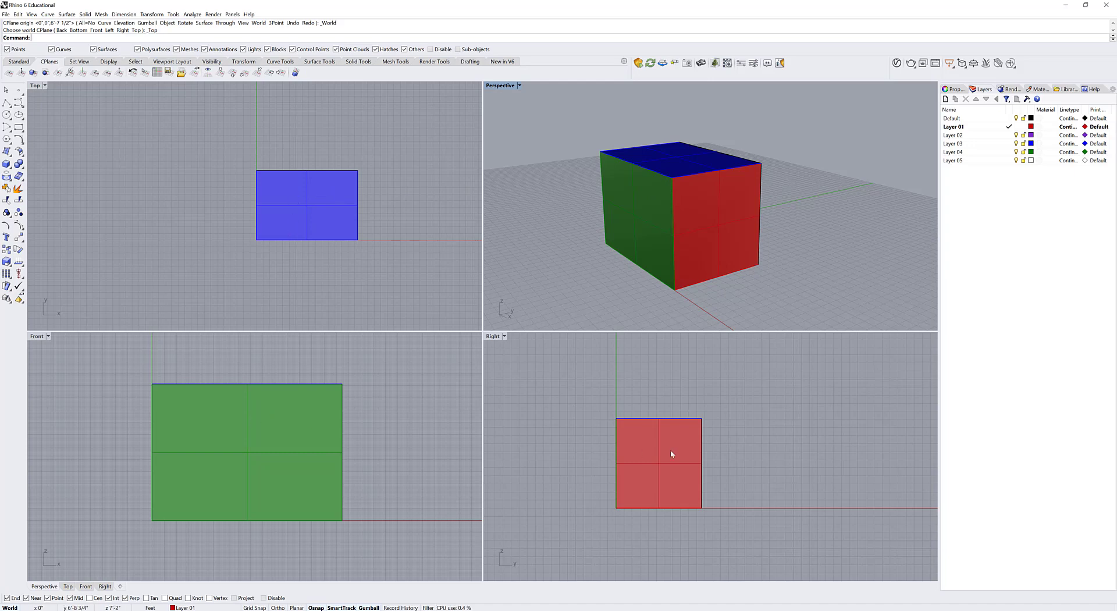
mouse_move(683, 482)
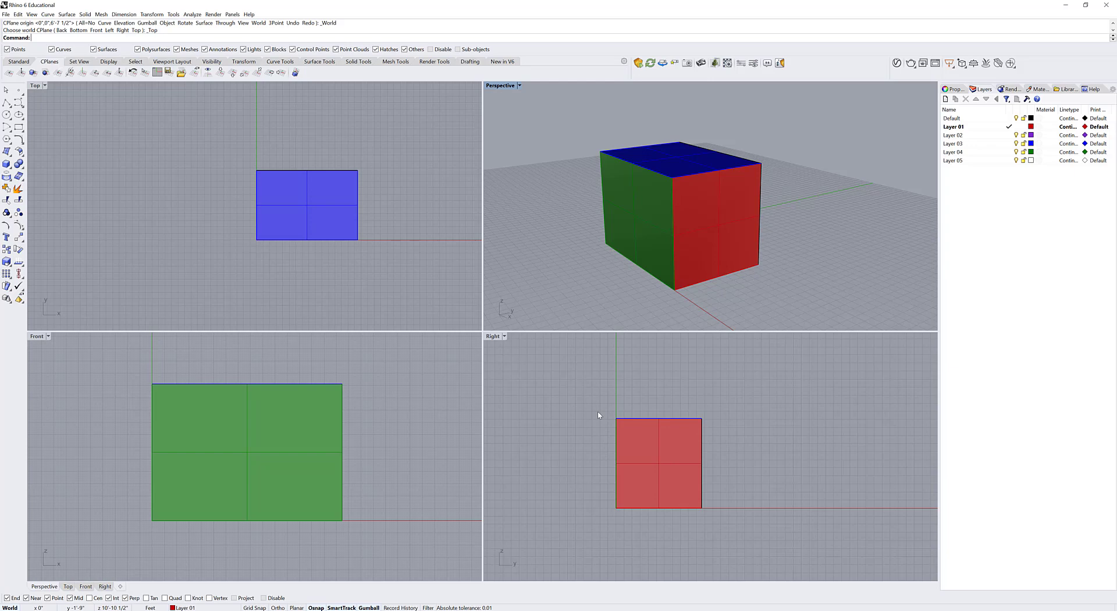
mouse_move(518, 307)
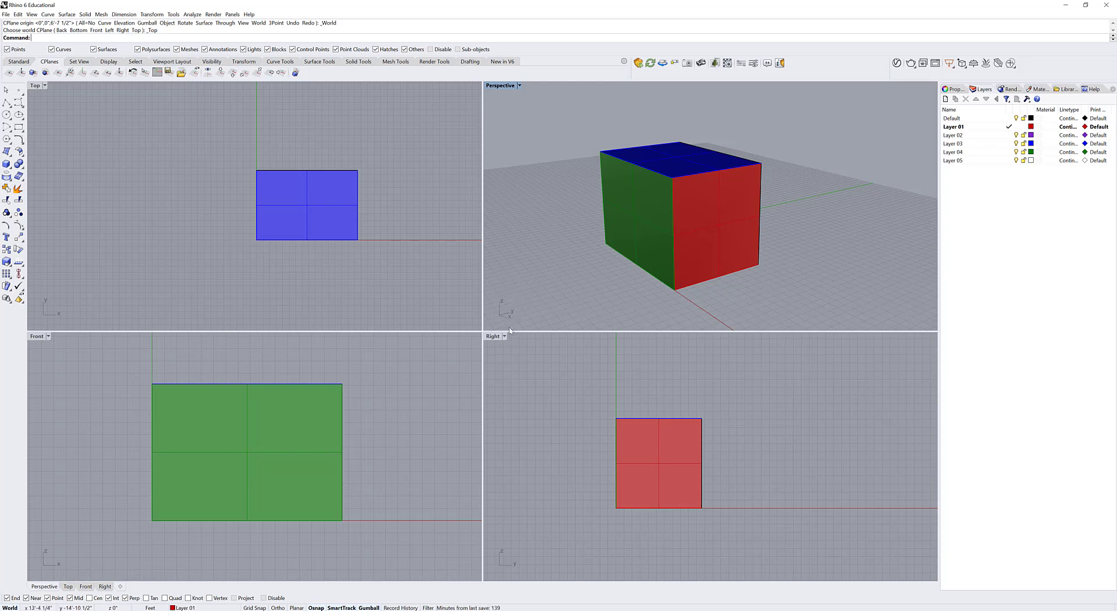
mouse_move(503, 319)
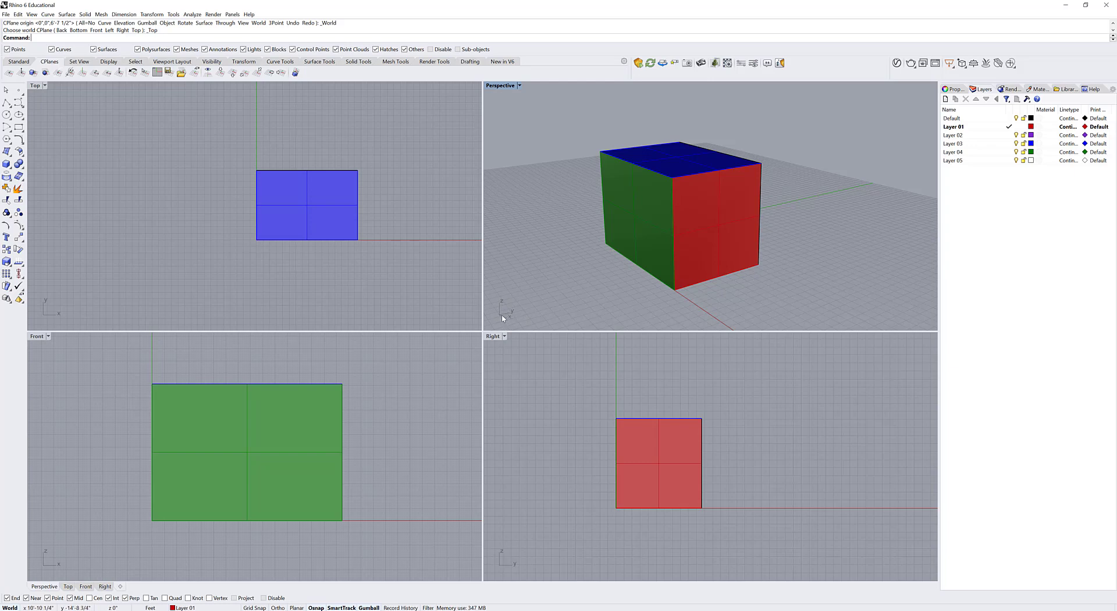
mouse_move(500, 312)
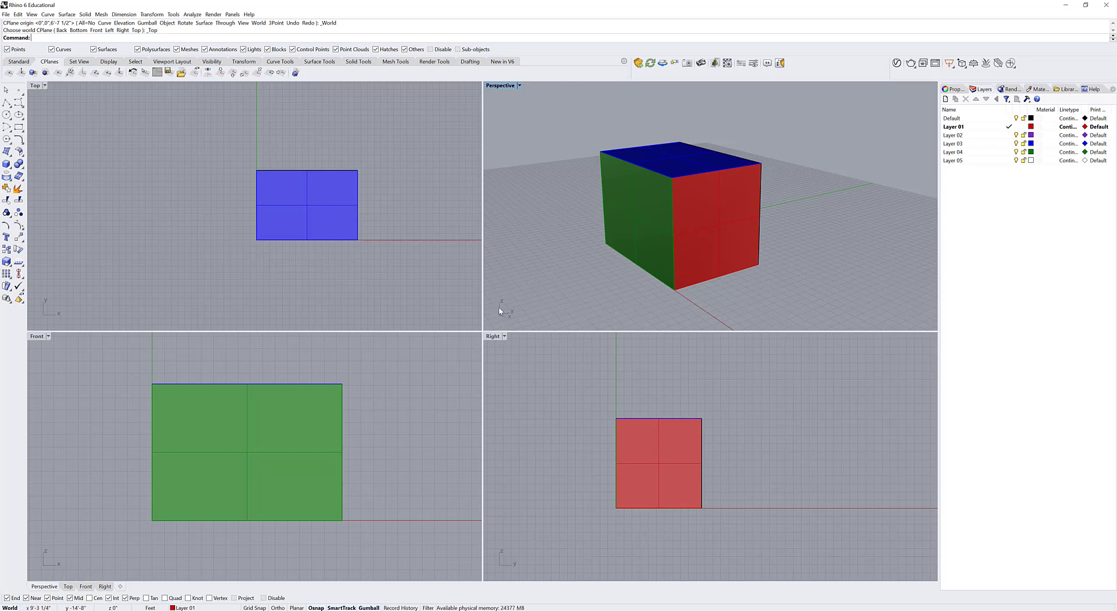
mouse_move(511, 312)
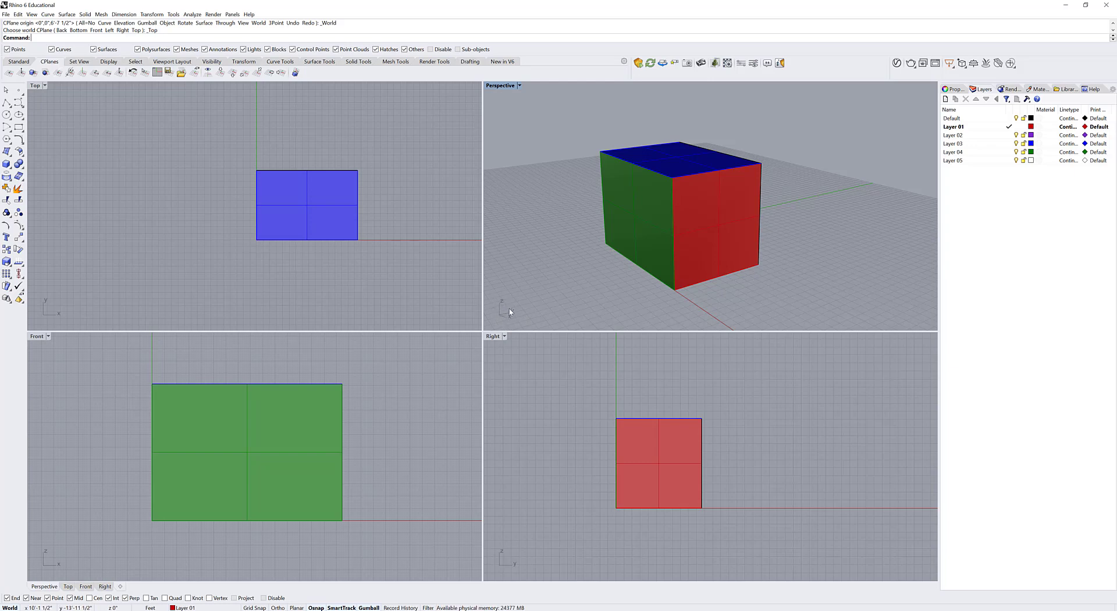
mouse_move(46, 302)
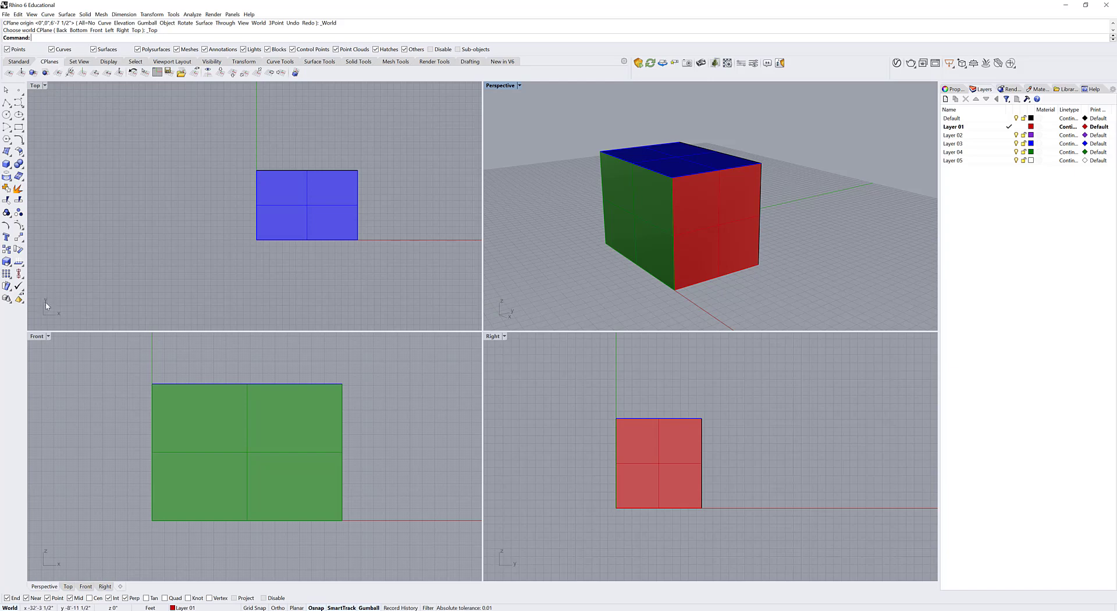
mouse_move(40, 351)
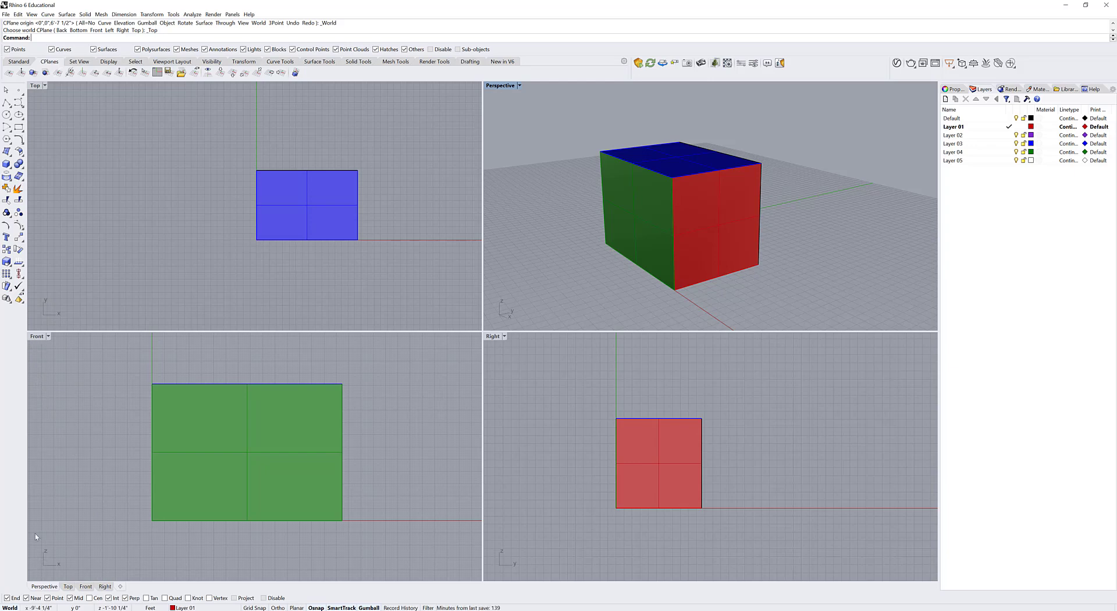
mouse_move(628, 526)
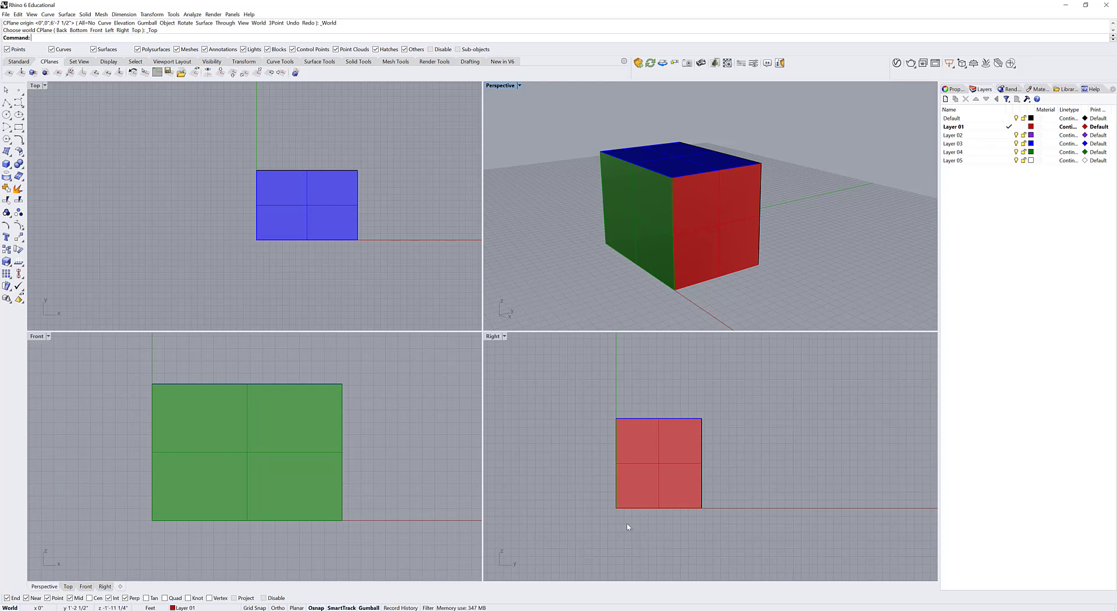
mouse_move(508, 544)
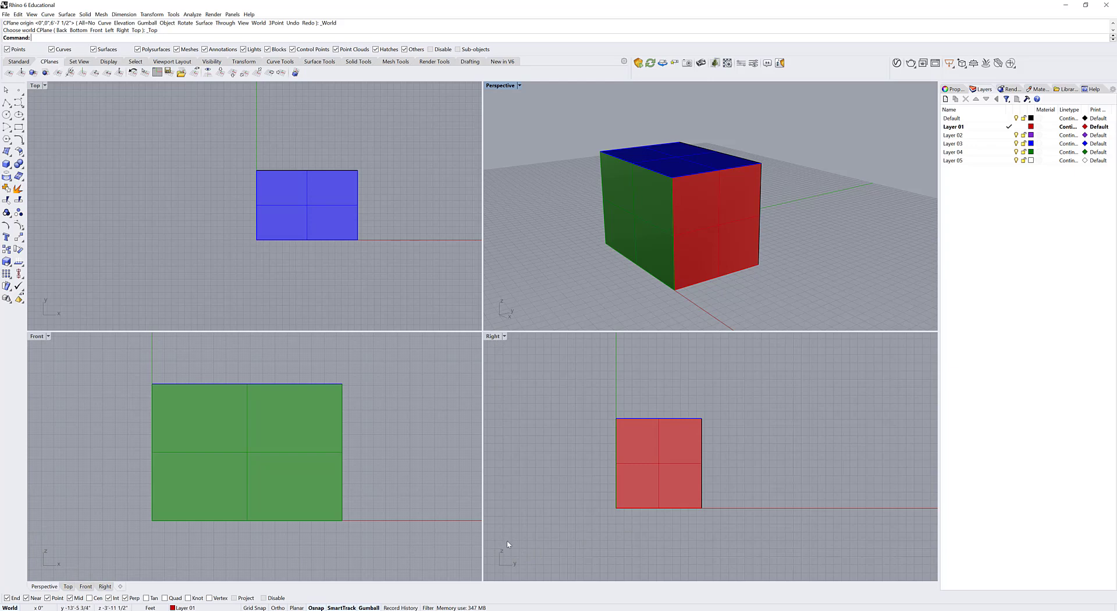
mouse_move(533, 483)
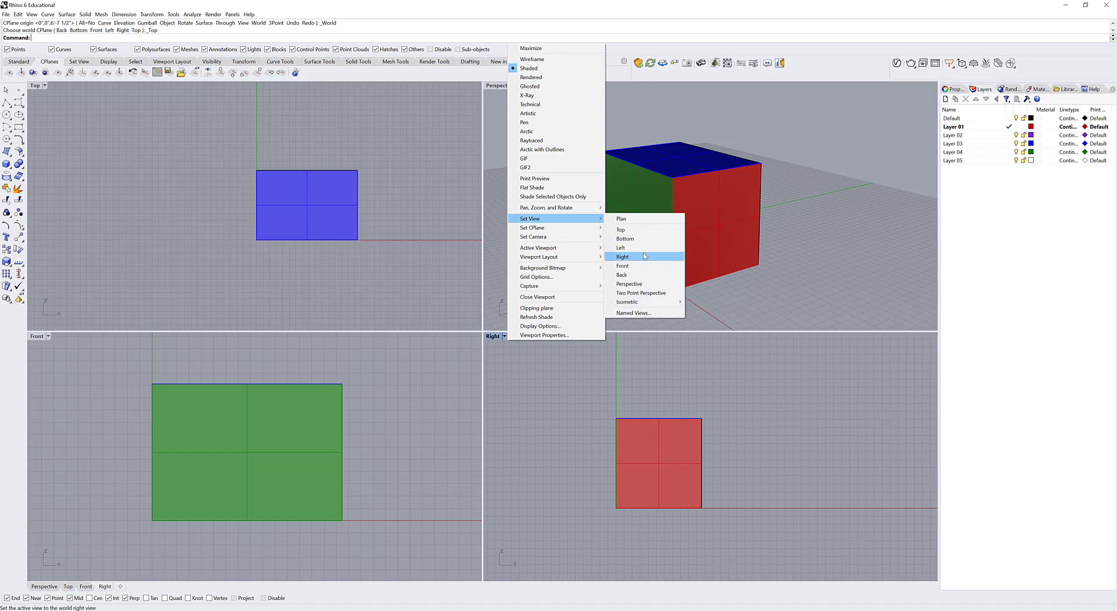
- Switch a viewport to the Left view, then return it to the Right view
click(621, 247)
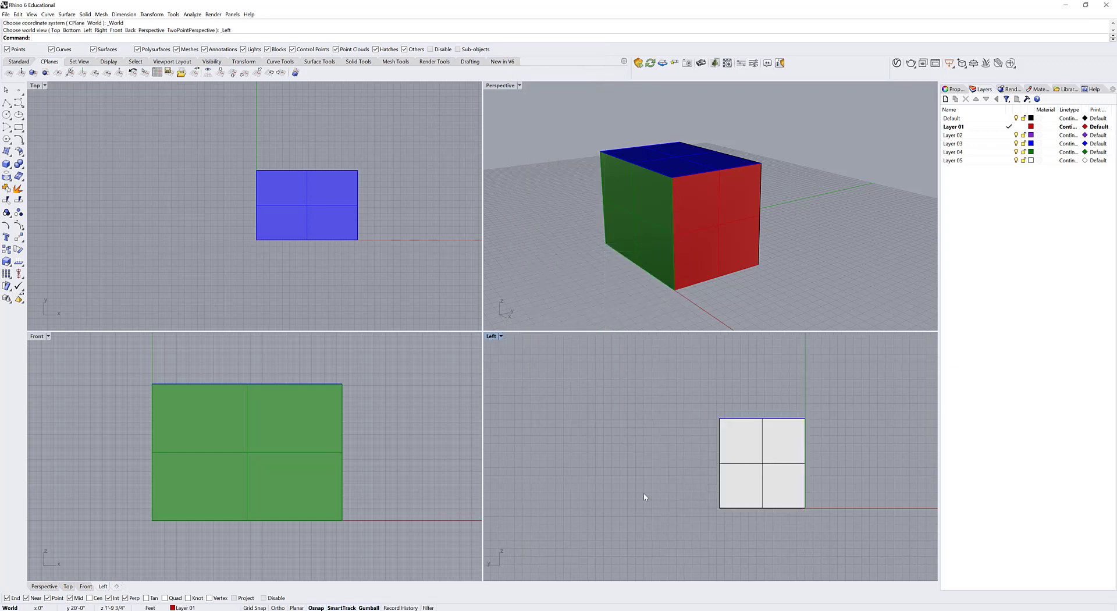
mouse_move(498, 571)
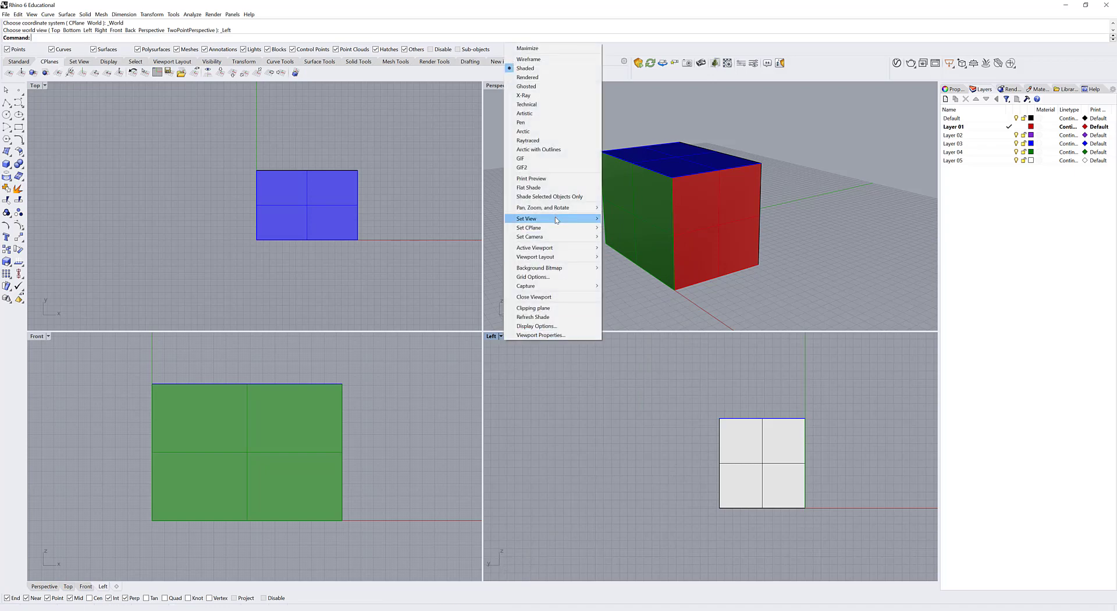
click(526, 218)
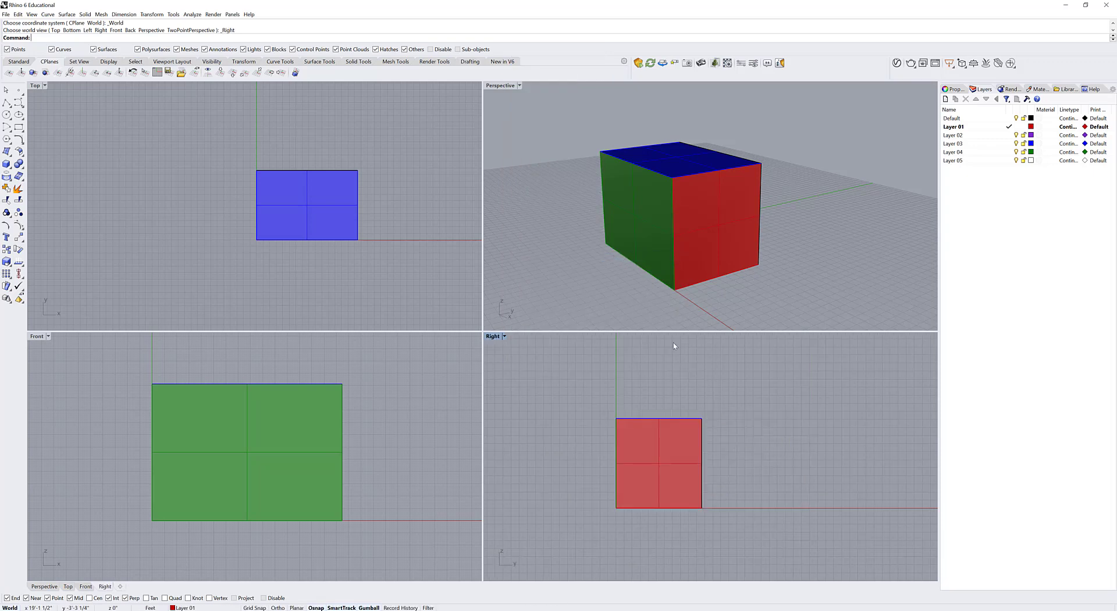
mouse_move(672, 306)
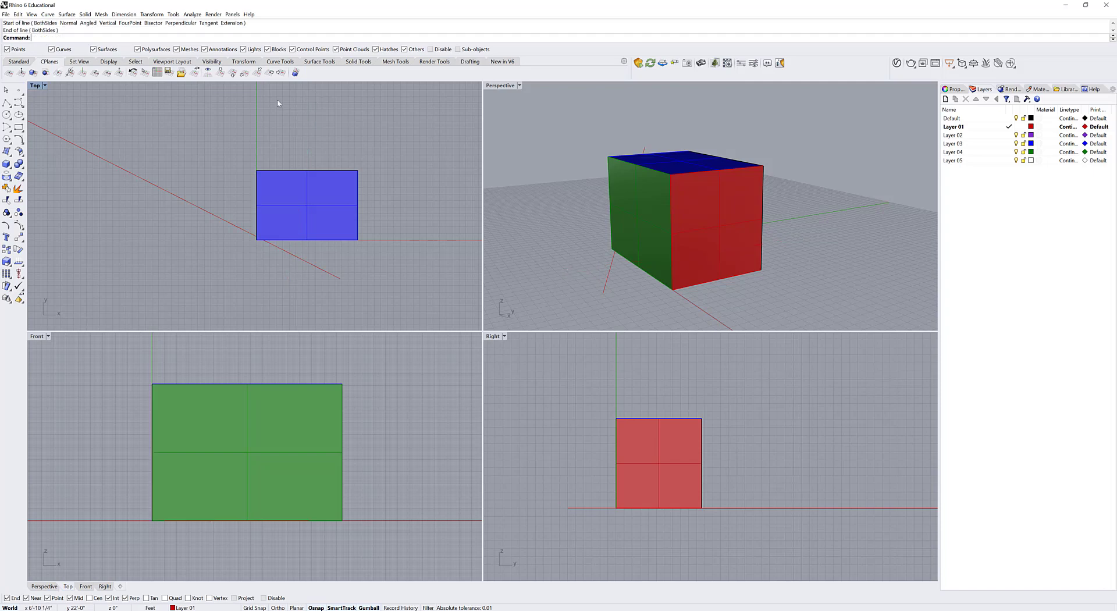
mouse_move(431, 279)
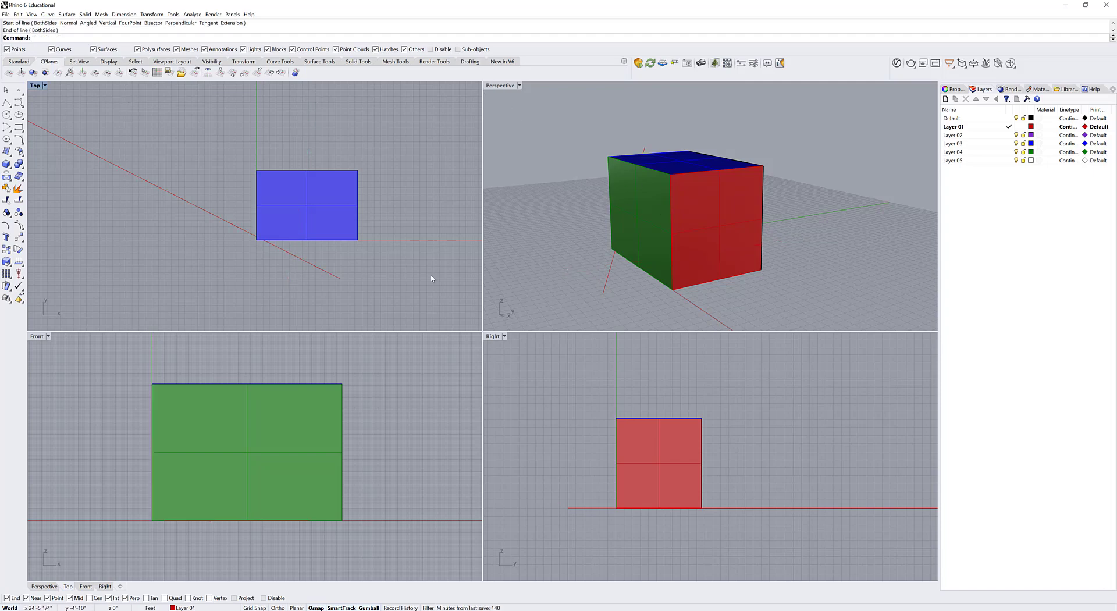
mouse_move(413, 245)
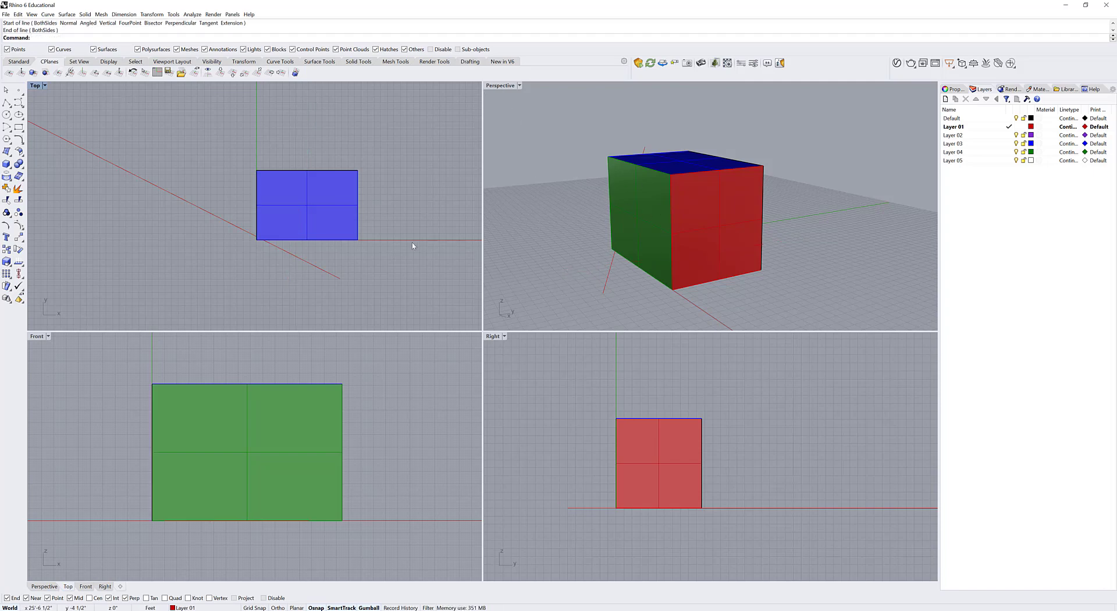
mouse_move(365, 239)
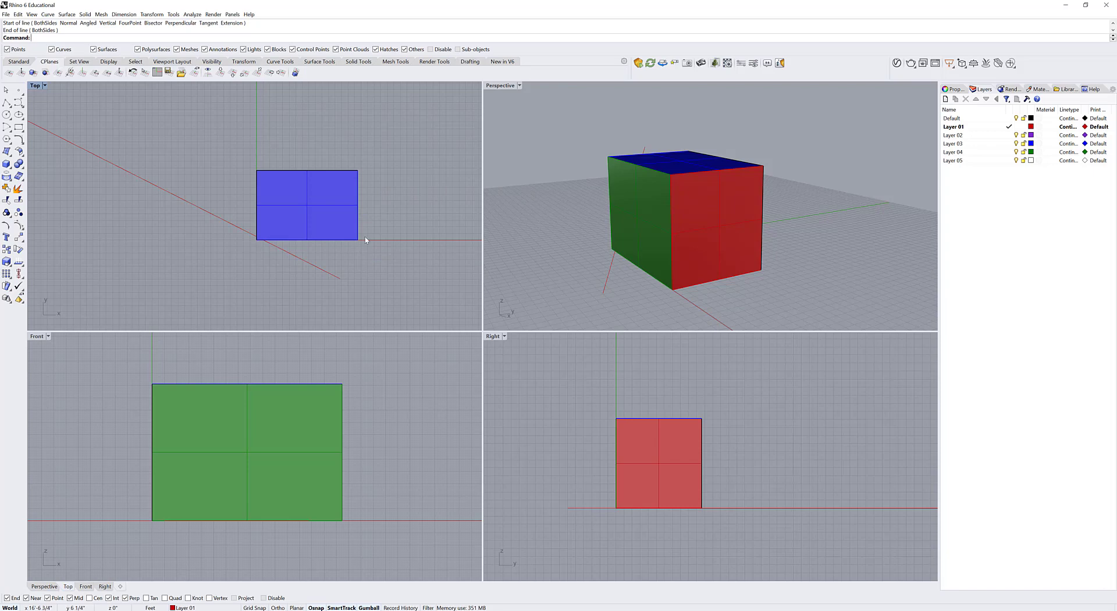
mouse_move(356, 247)
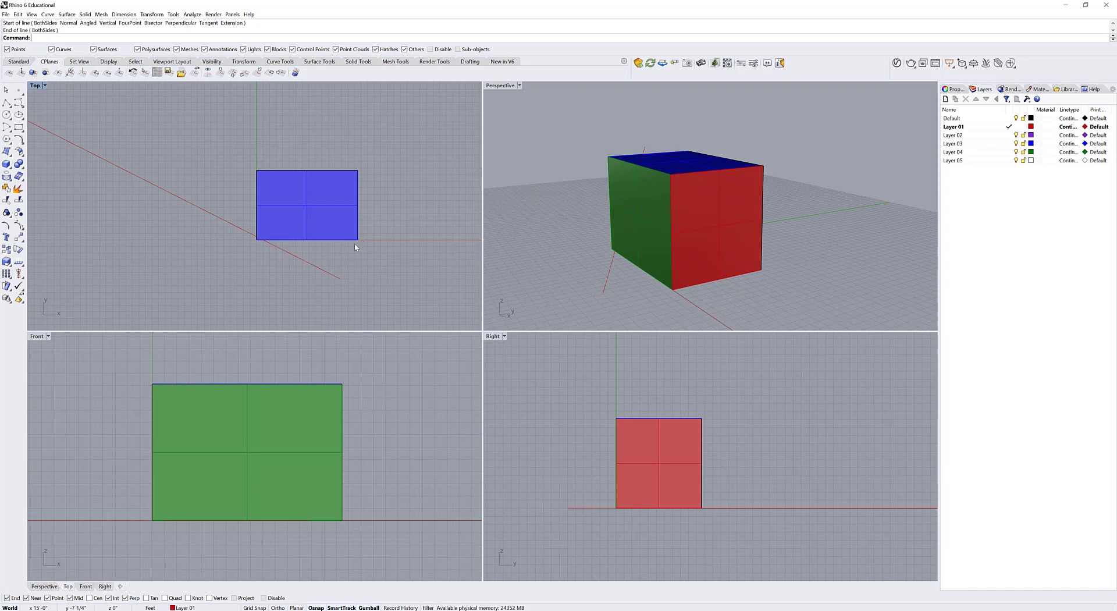
mouse_move(420, 407)
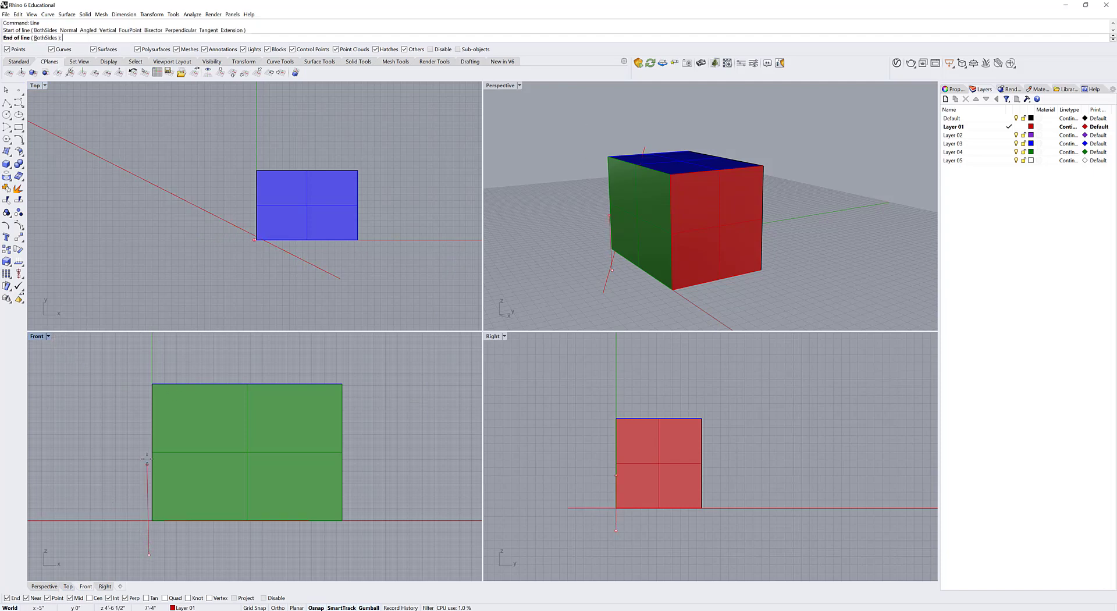
mouse_move(147, 349)
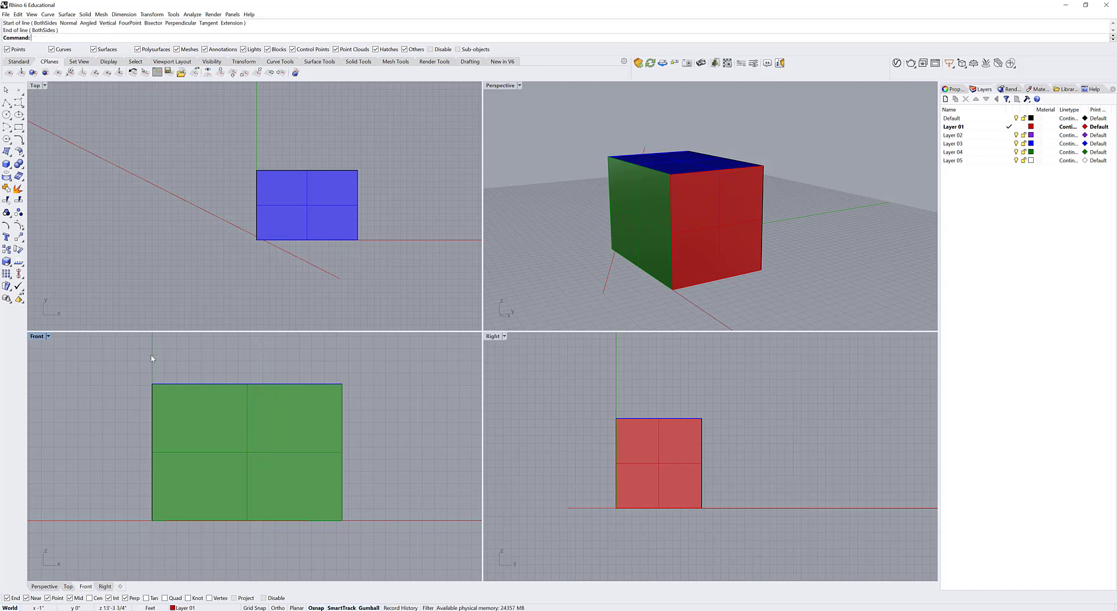
mouse_move(439, 507)
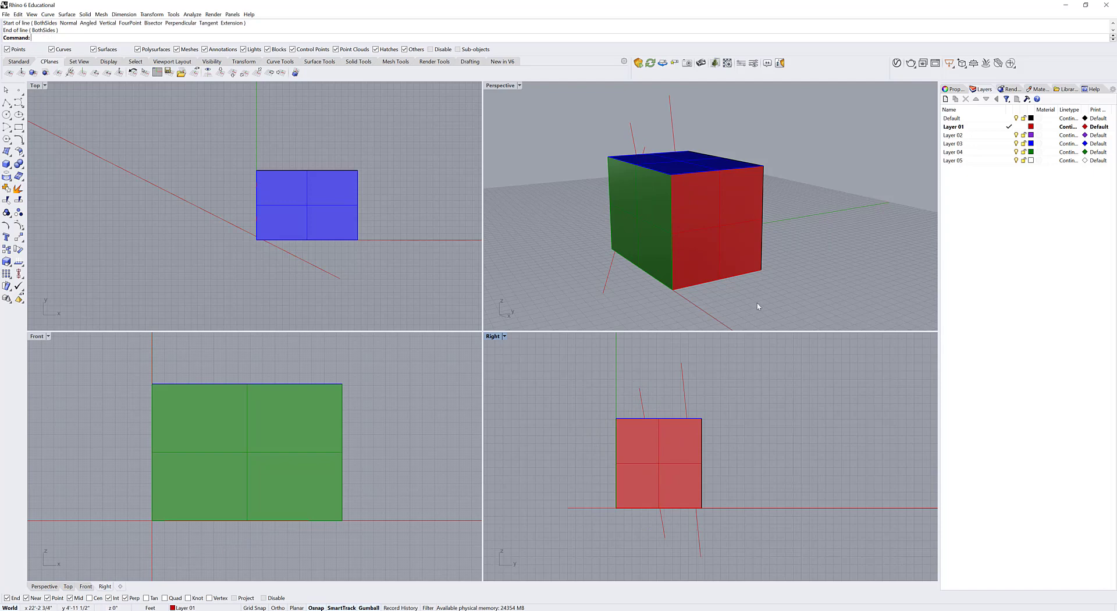
mouse_move(759, 291)
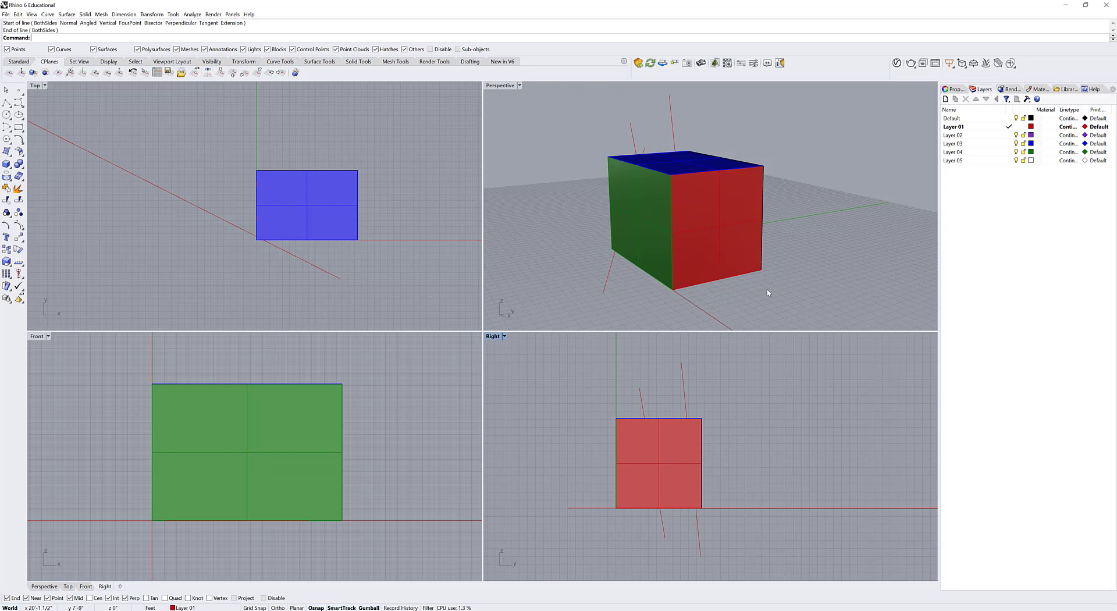
mouse_move(253, 87)
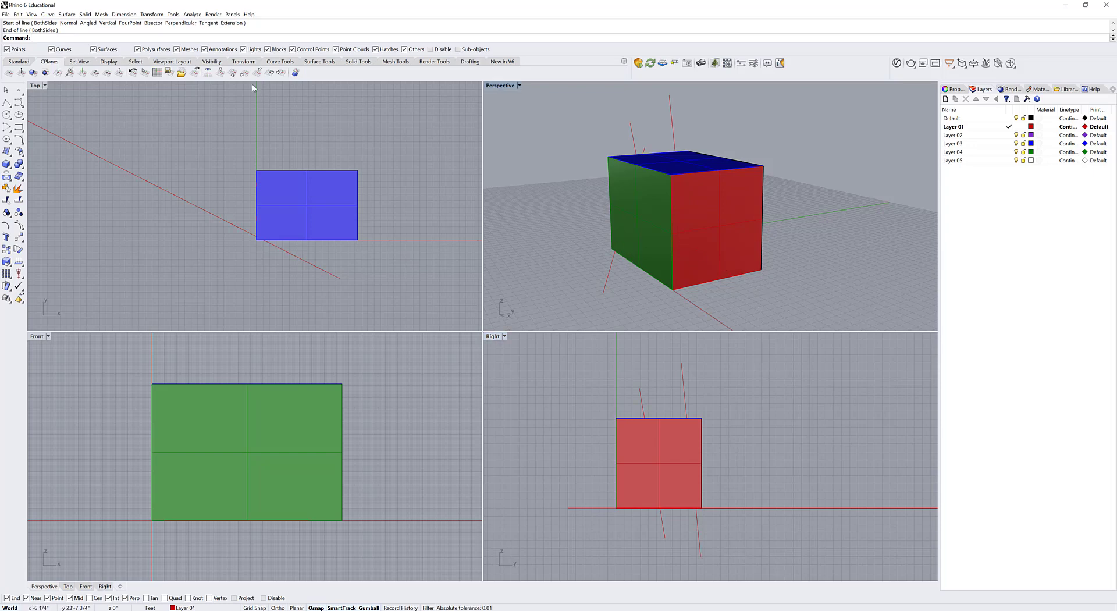
mouse_move(234, 72)
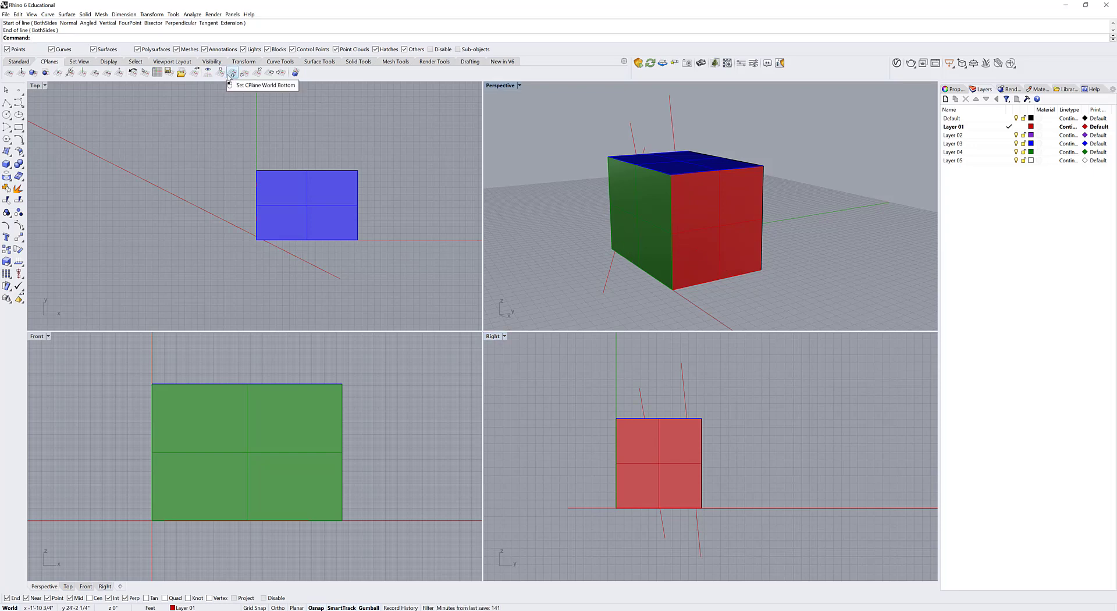
mouse_move(223, 72)
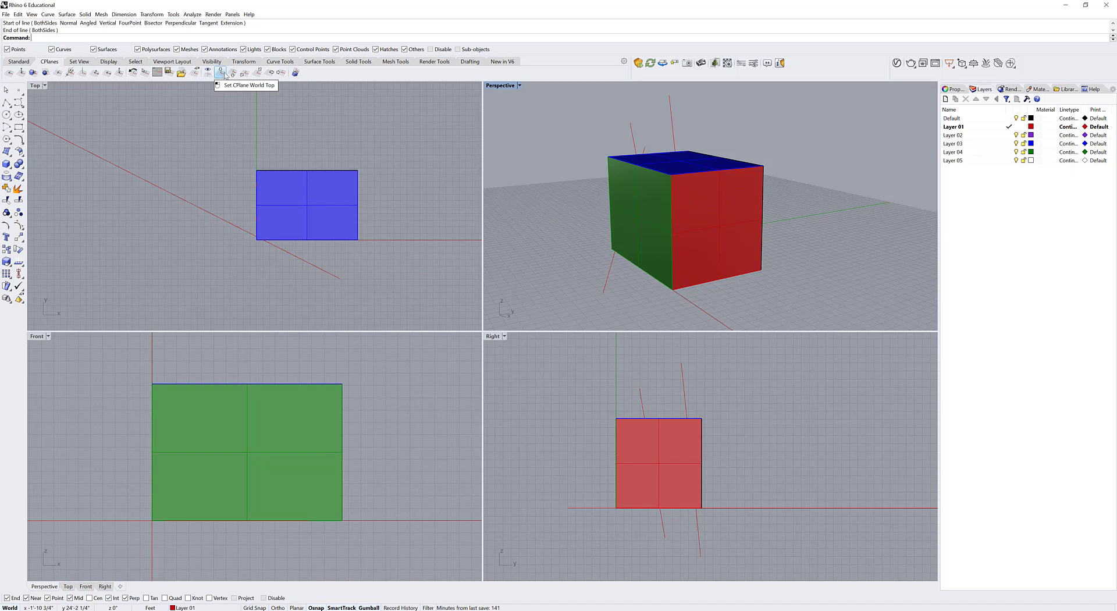
mouse_move(259, 72)
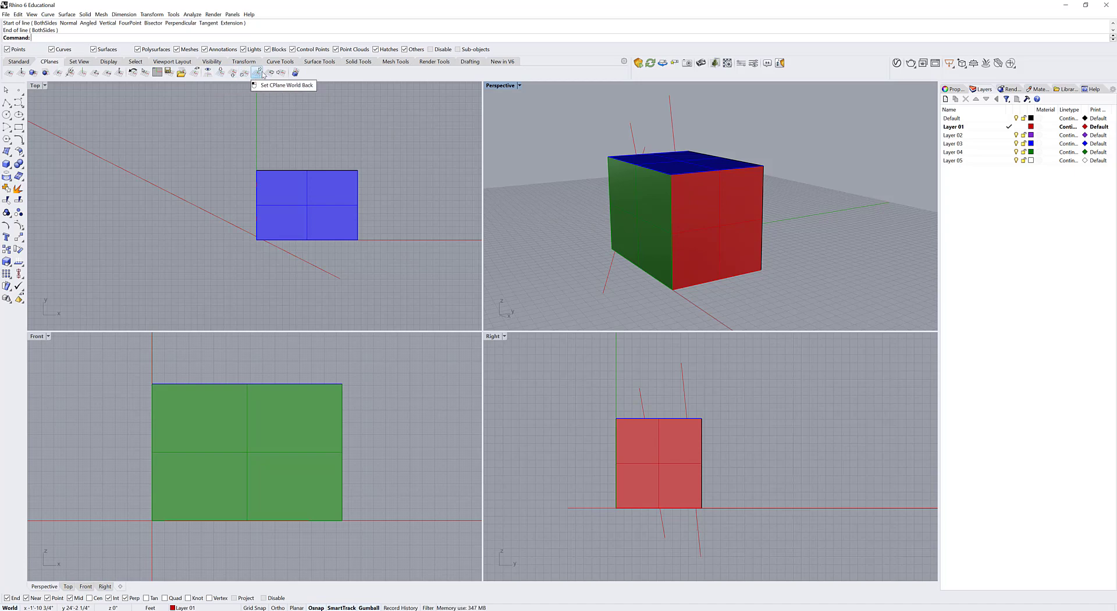
mouse_move(493, 276)
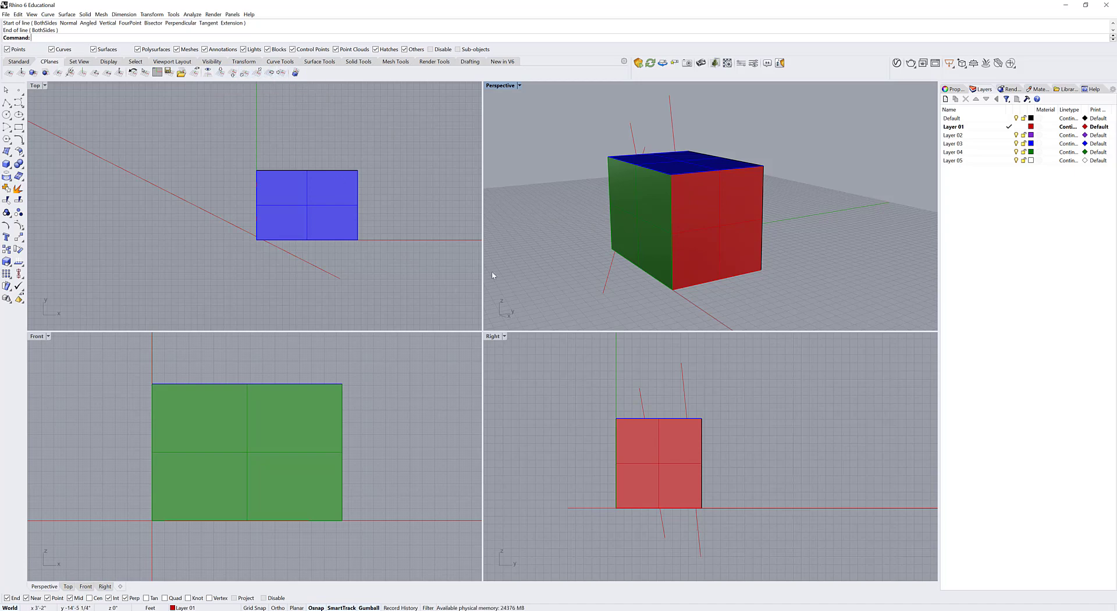
mouse_move(612, 509)
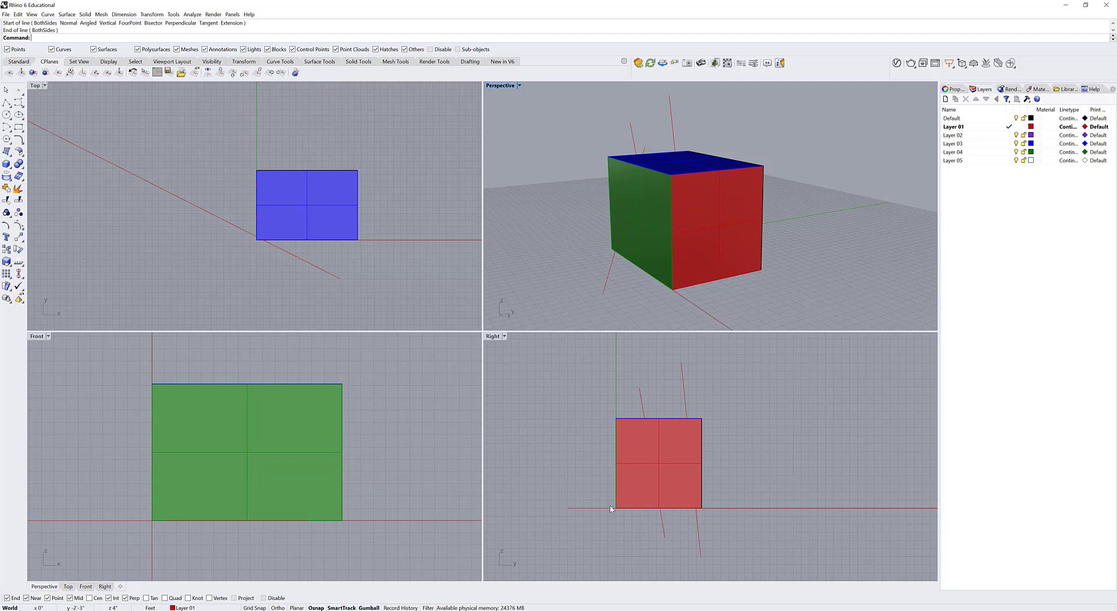
mouse_move(551, 235)
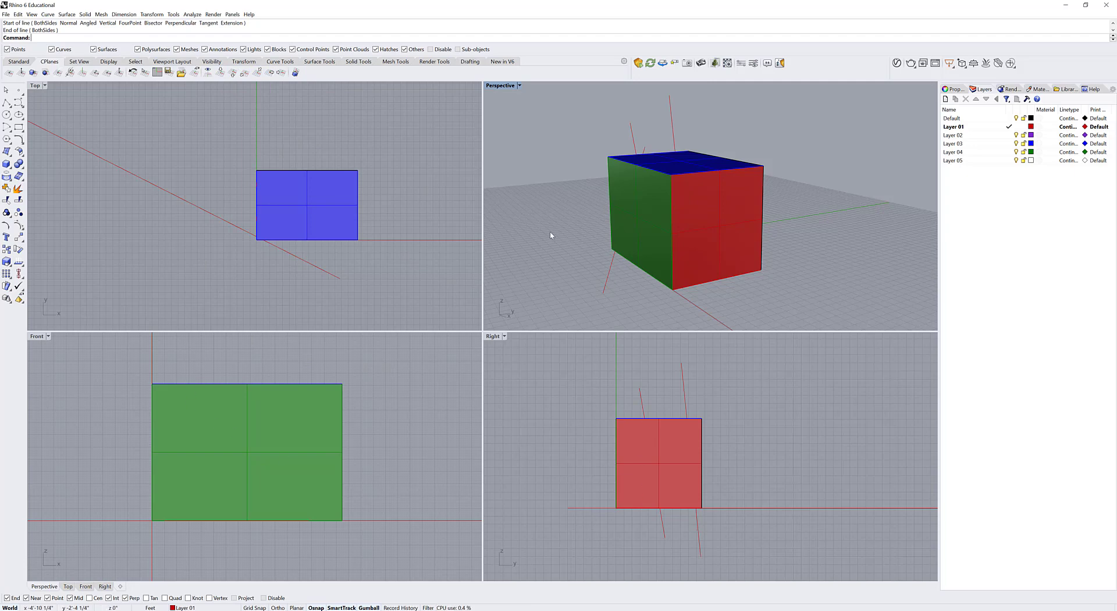
mouse_move(95, 71)
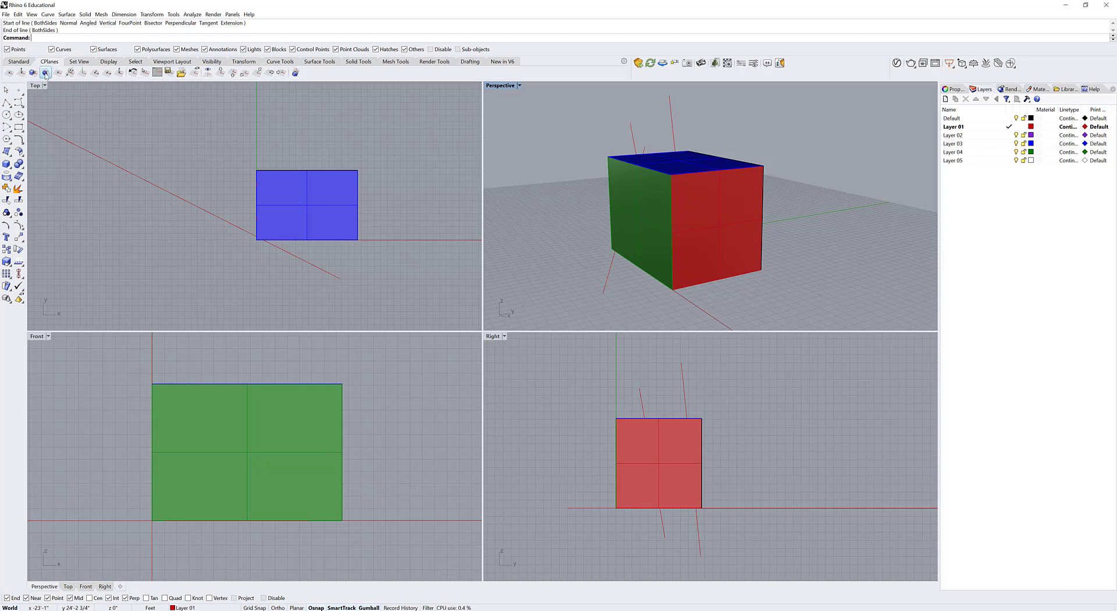
mouse_move(540, 221)
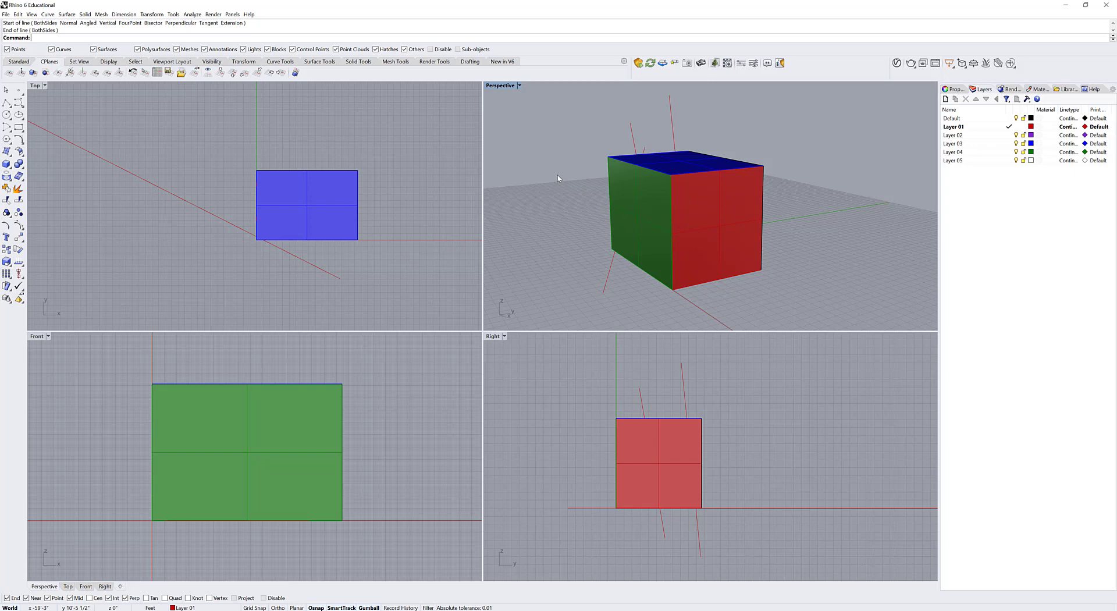
mouse_move(358, 232)
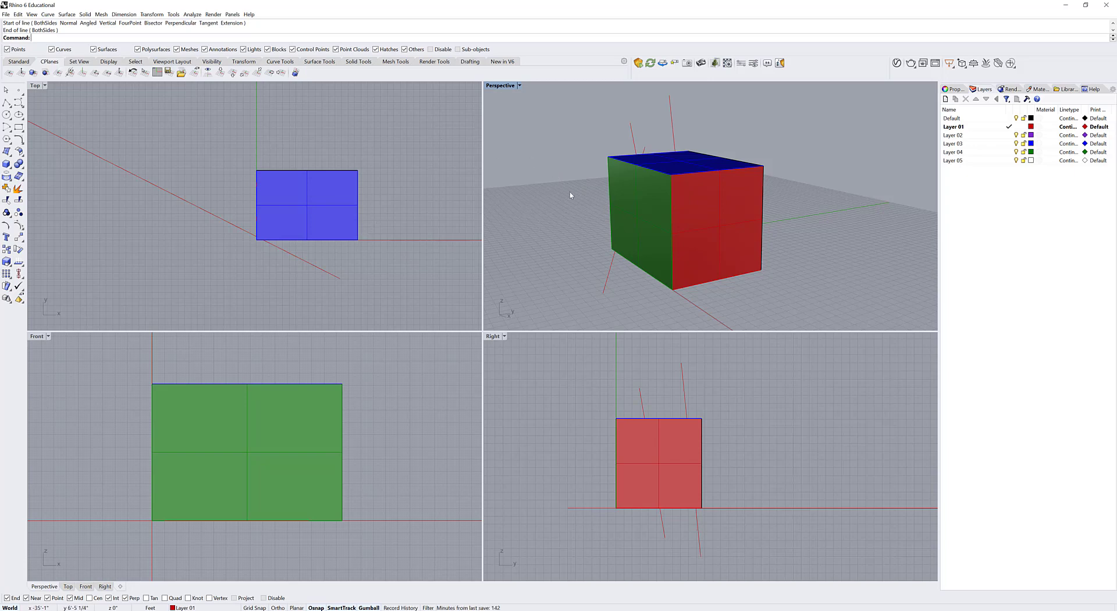
mouse_move(648, 230)
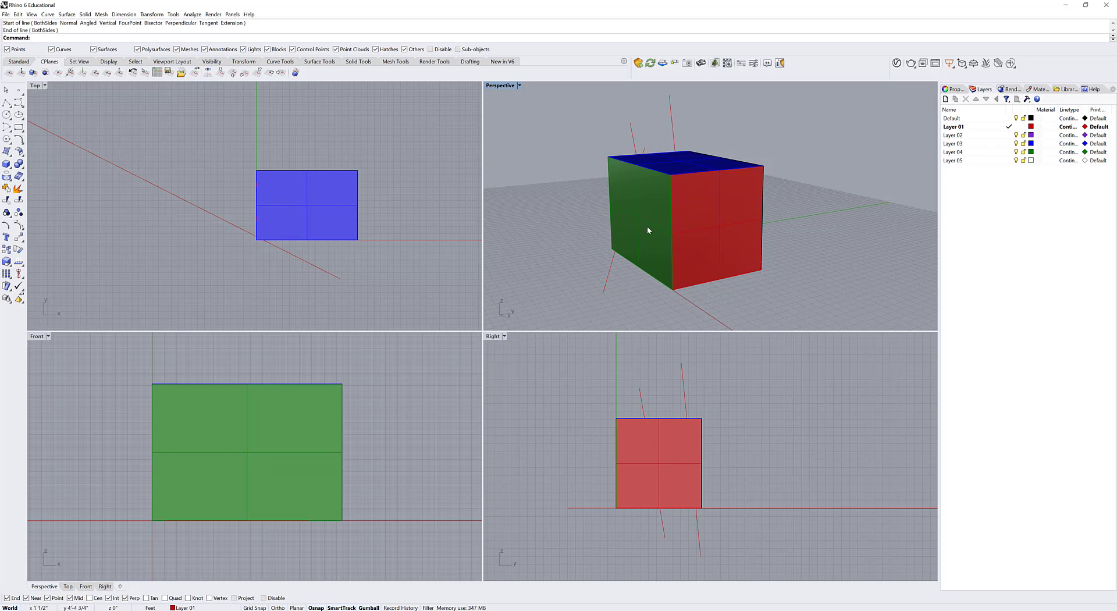
mouse_move(95, 72)
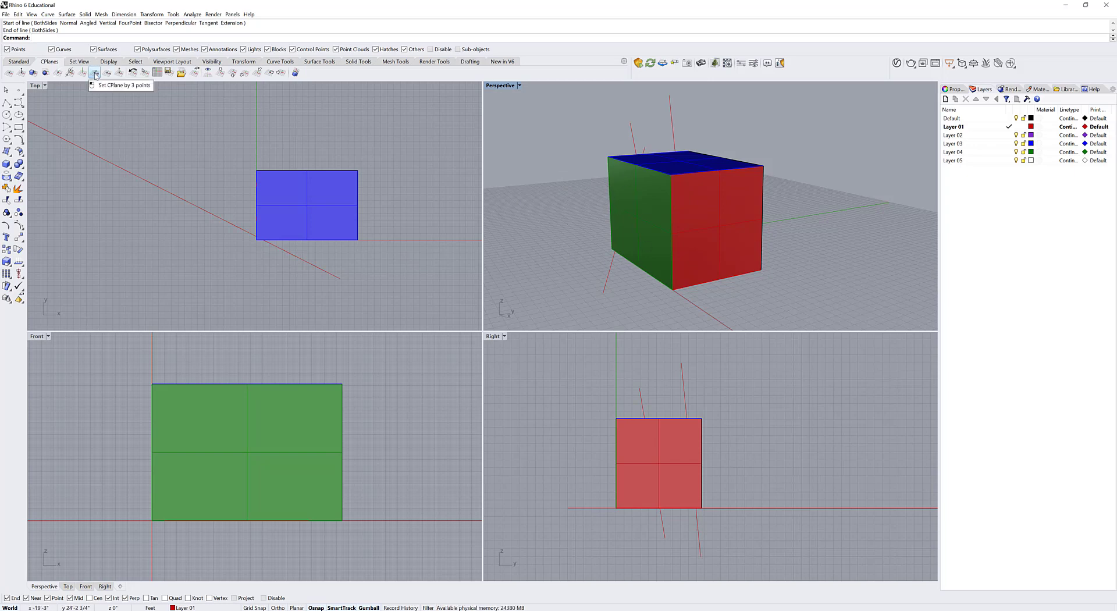
- Start Set CPlane by 3 points to build a vertical plane through the box's bottom corners
click(96, 72)
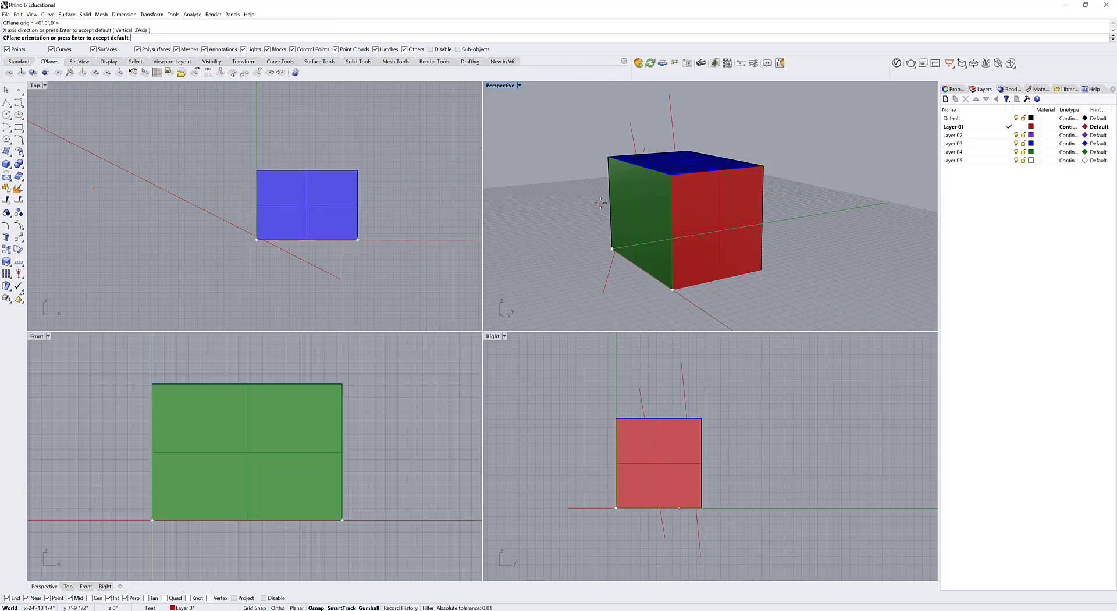
mouse_move(605, 156)
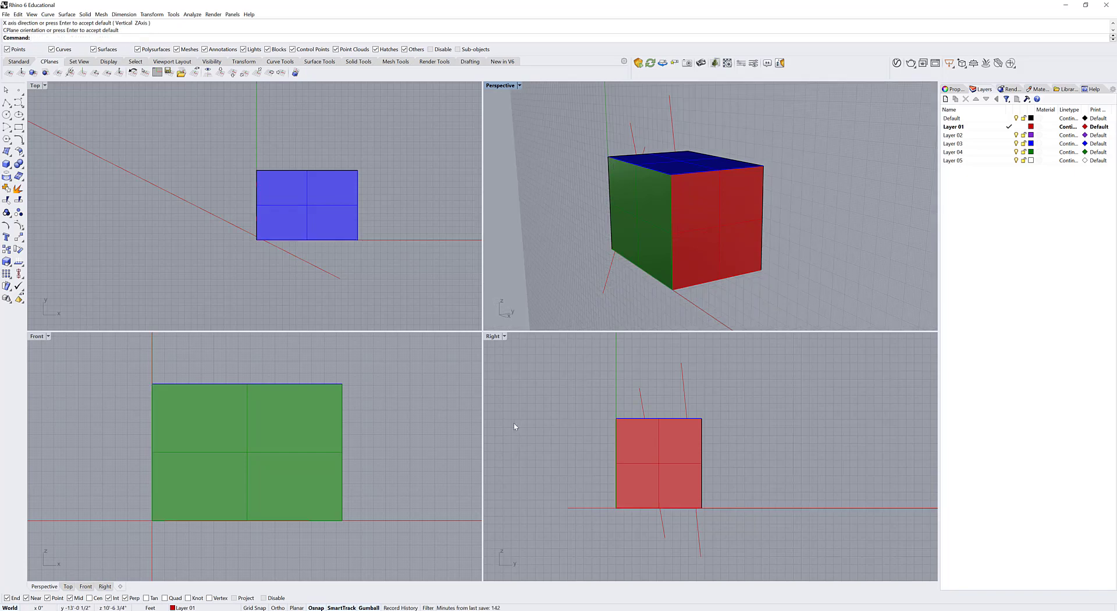
mouse_move(594, 393)
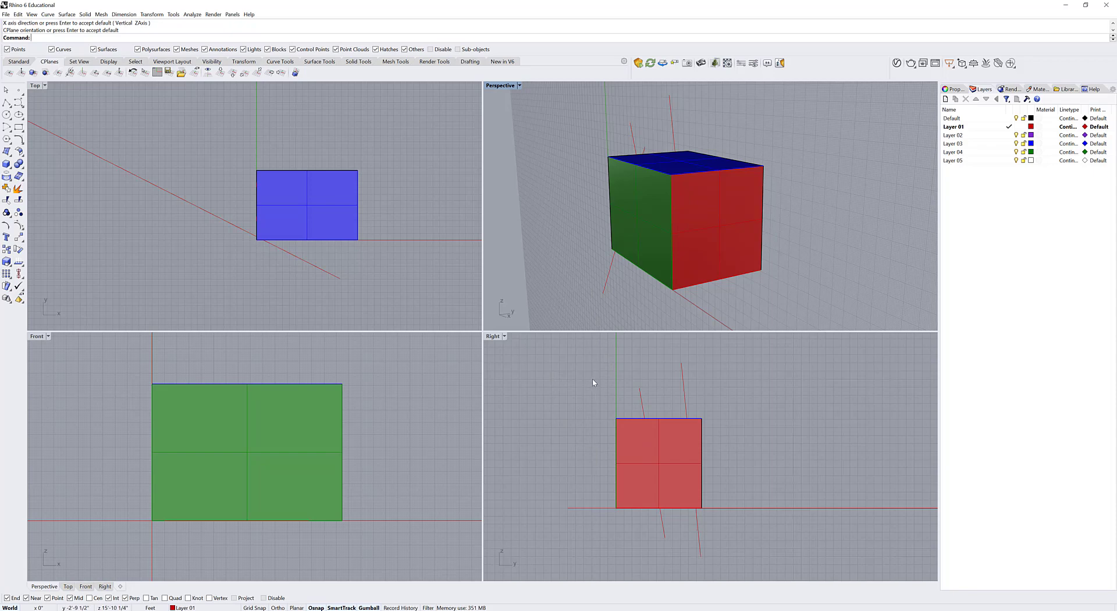
mouse_move(573, 474)
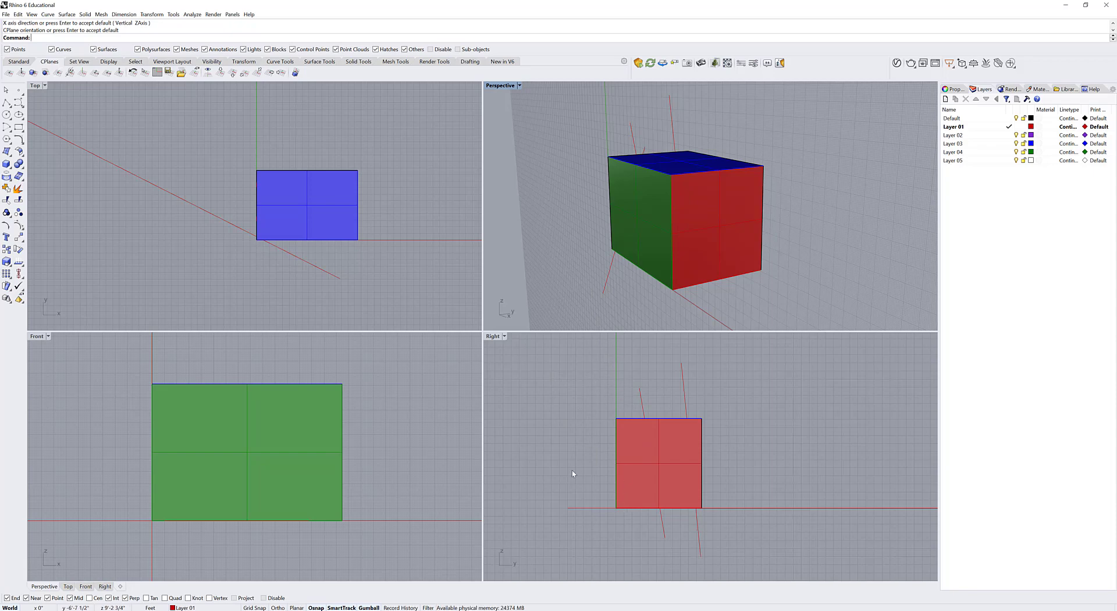
mouse_move(566, 196)
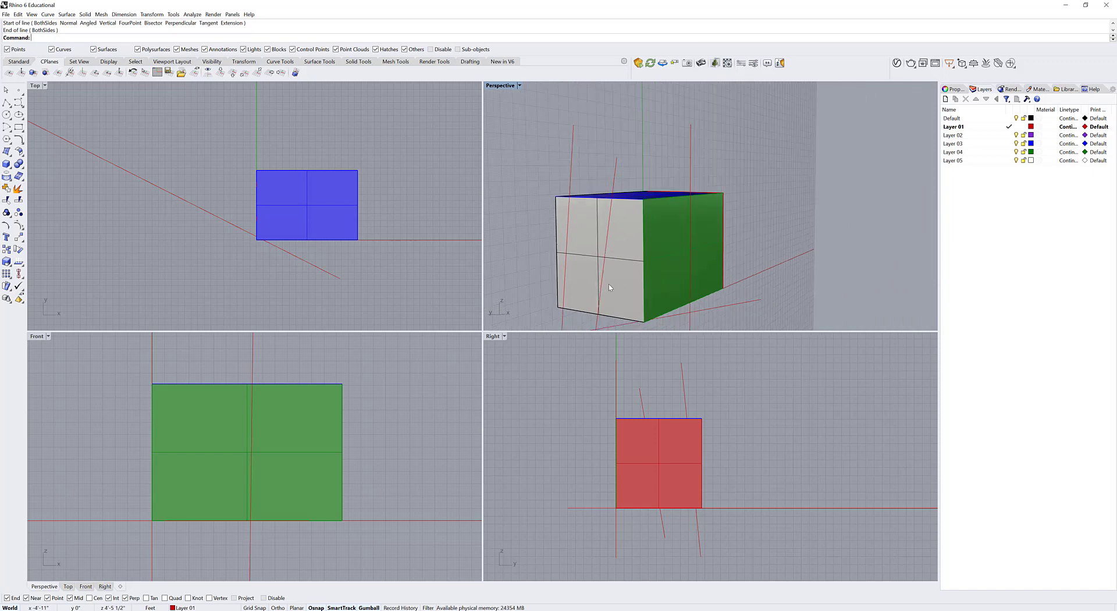
- Orbit the Perspective view around the box and bring up its viewport title menu
drag(609, 287, 673, 276)
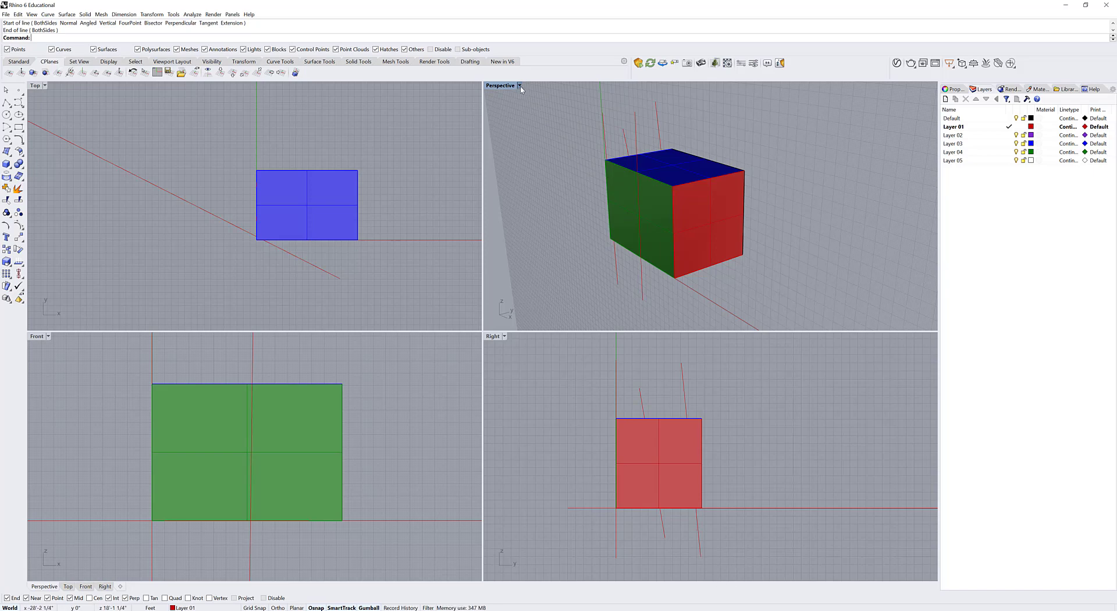
click(519, 86)
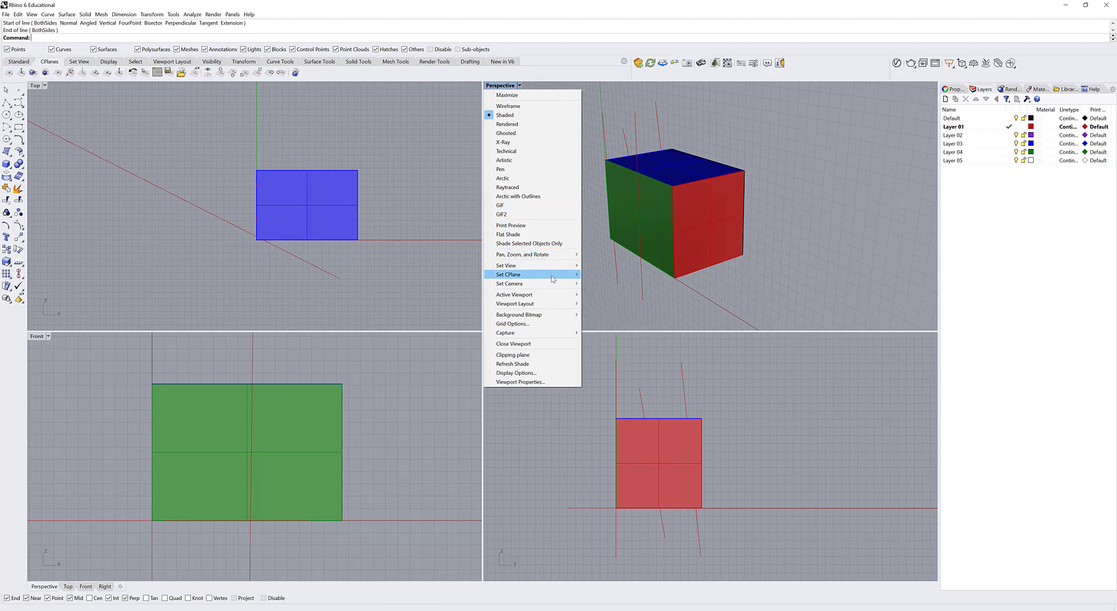
mouse_move(530, 274)
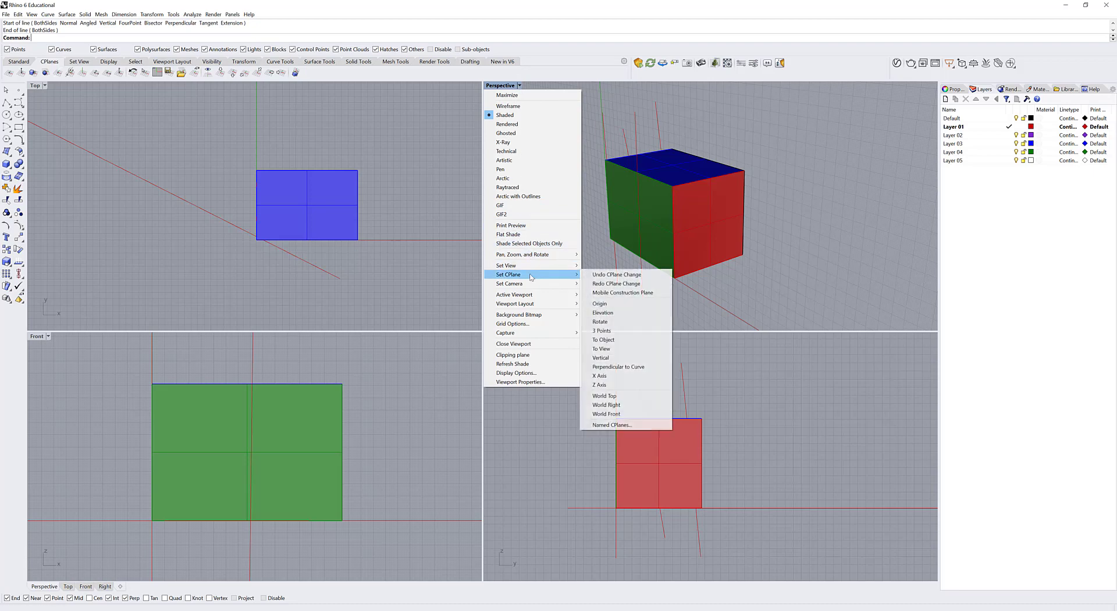
mouse_move(616, 274)
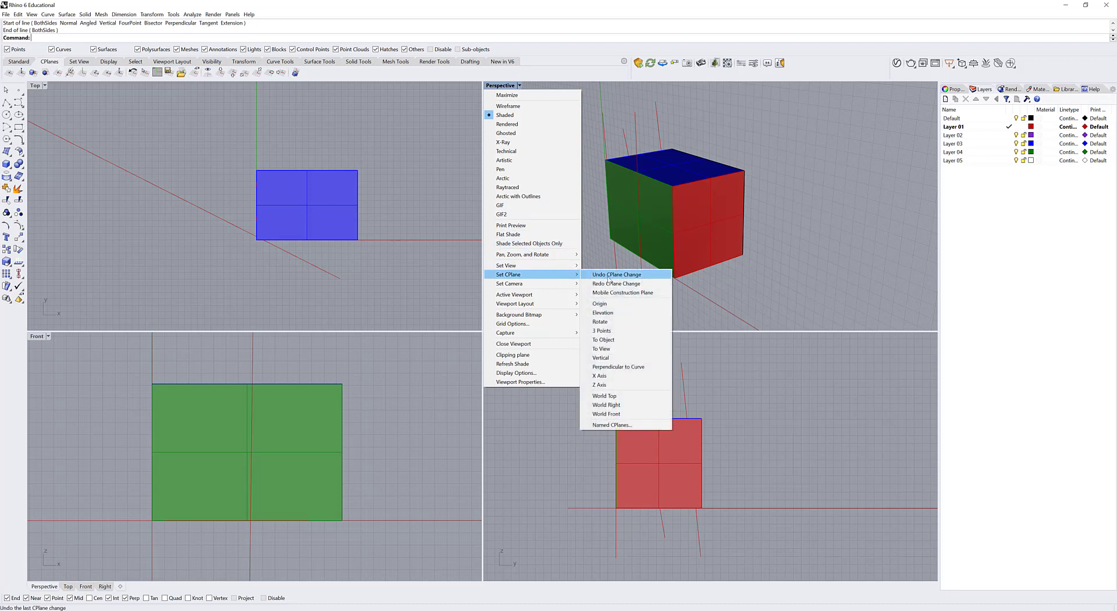
- Undo the last CPlane change so the Perspective view returns to the horizontal ground plane
click(616, 274)
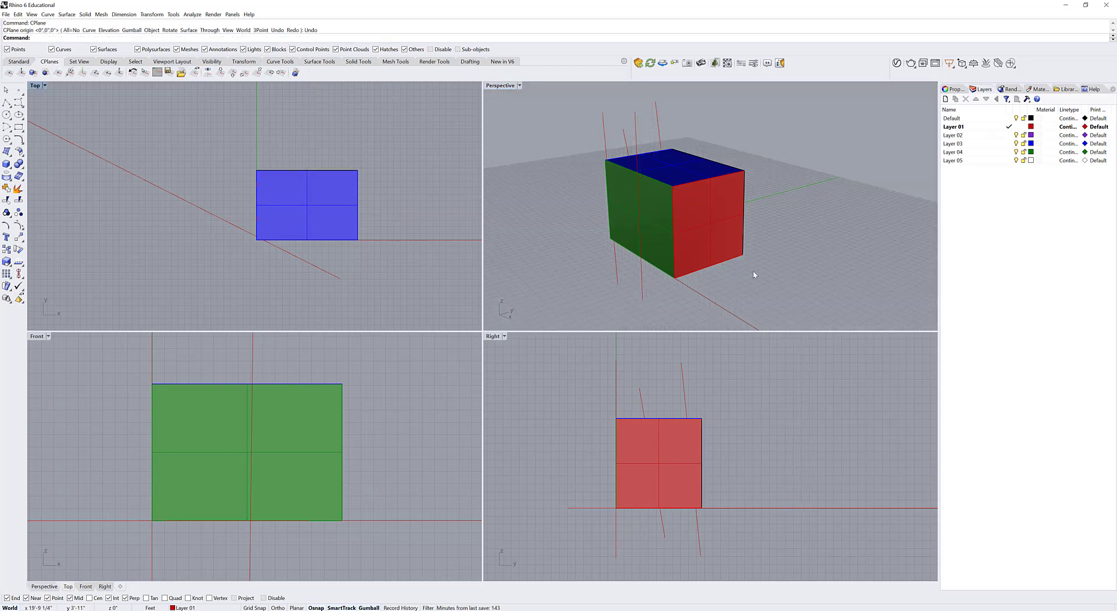
mouse_move(790, 267)
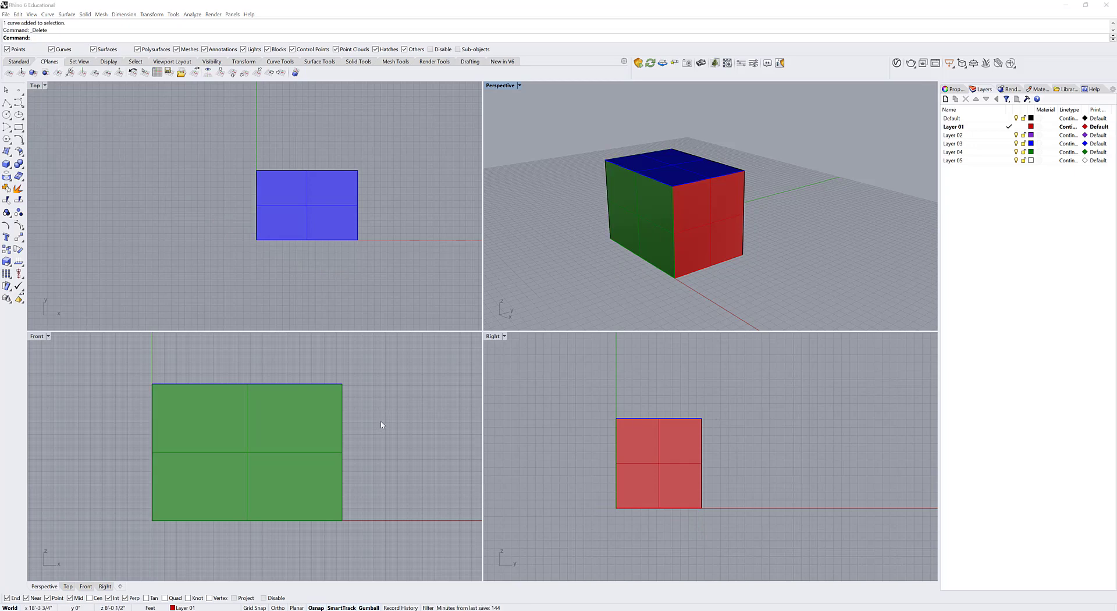
mouse_move(208, 418)
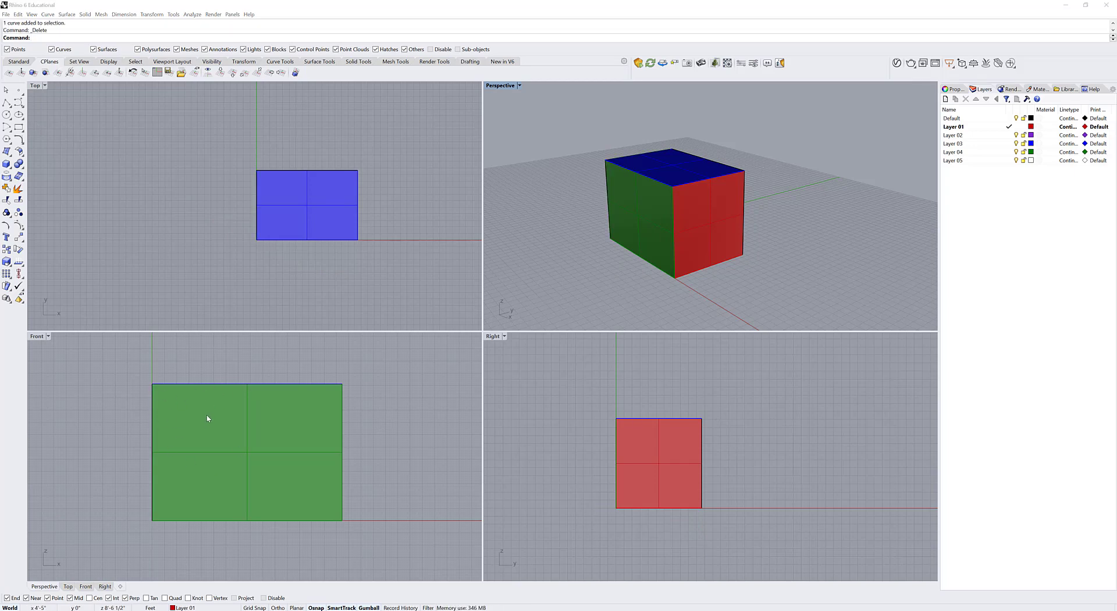
mouse_move(189, 379)
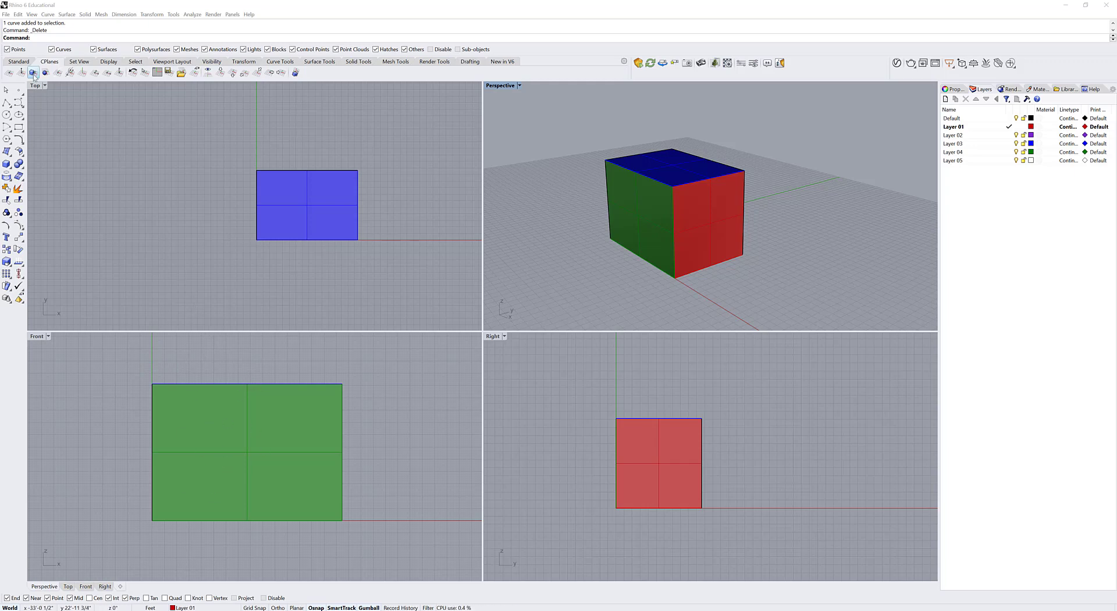
mouse_move(44, 74)
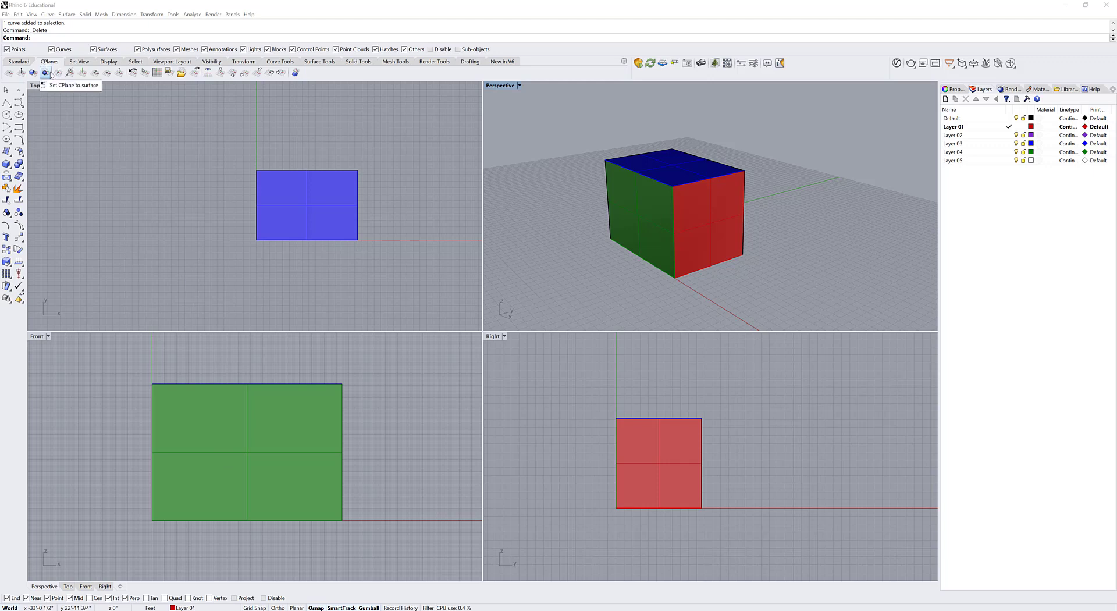
mouse_move(151, 282)
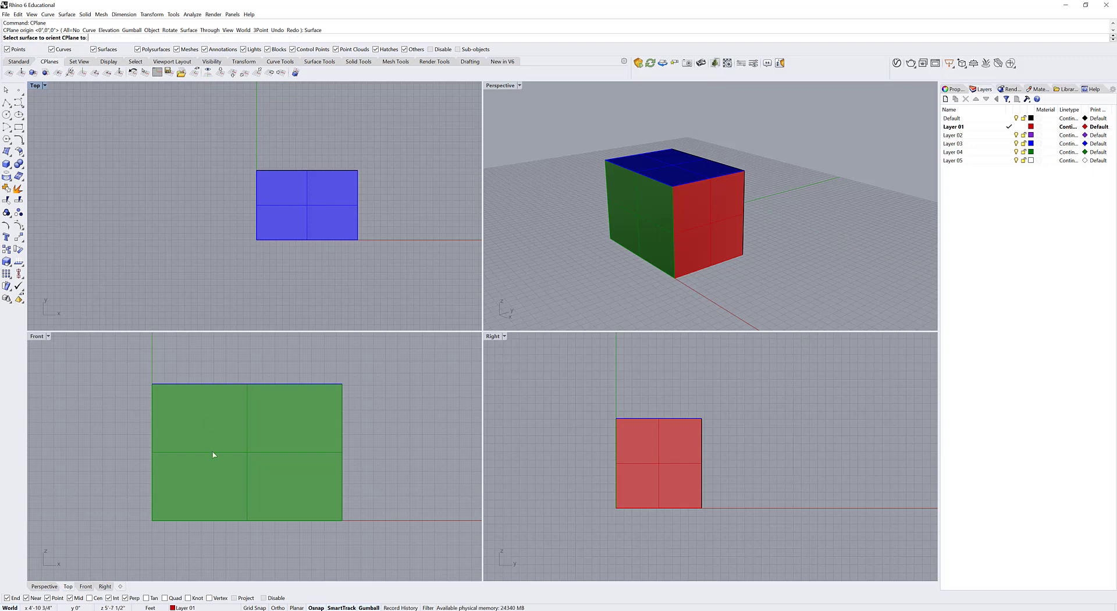
mouse_move(245, 453)
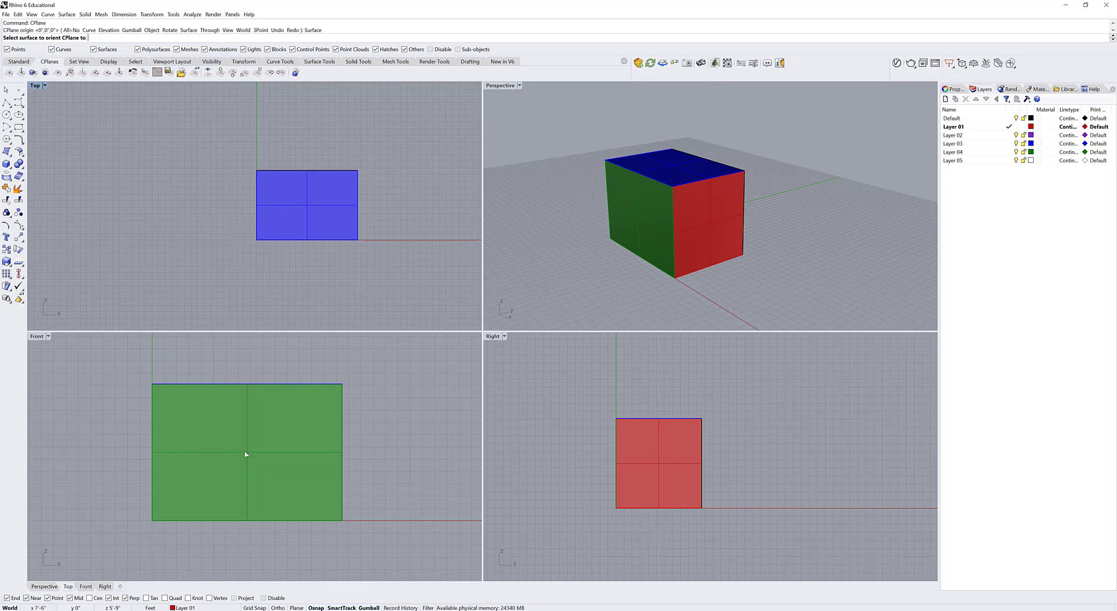
- Align the CPlane to the green face, orbit the Perspective view, and undo the accidental trim
click(246, 454)
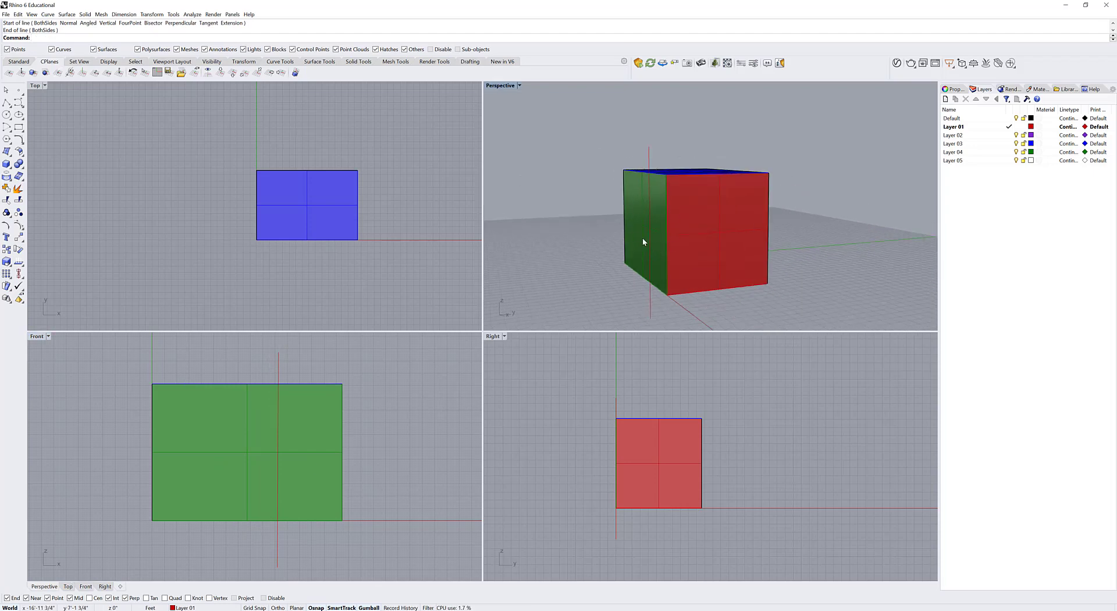
drag(641, 242, 695, 249)
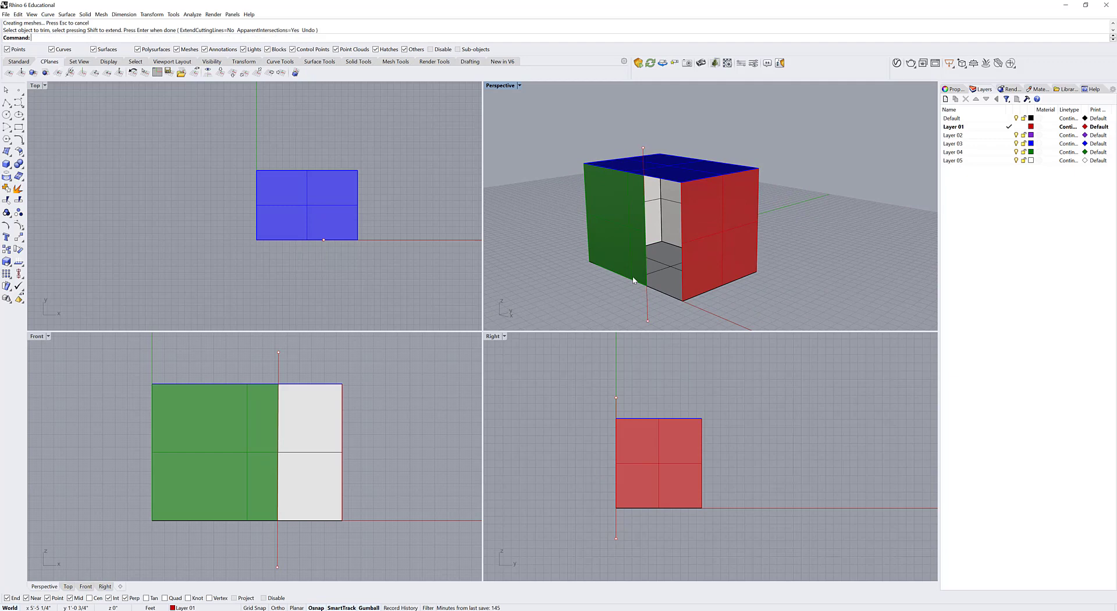
key(Ctrl+z)
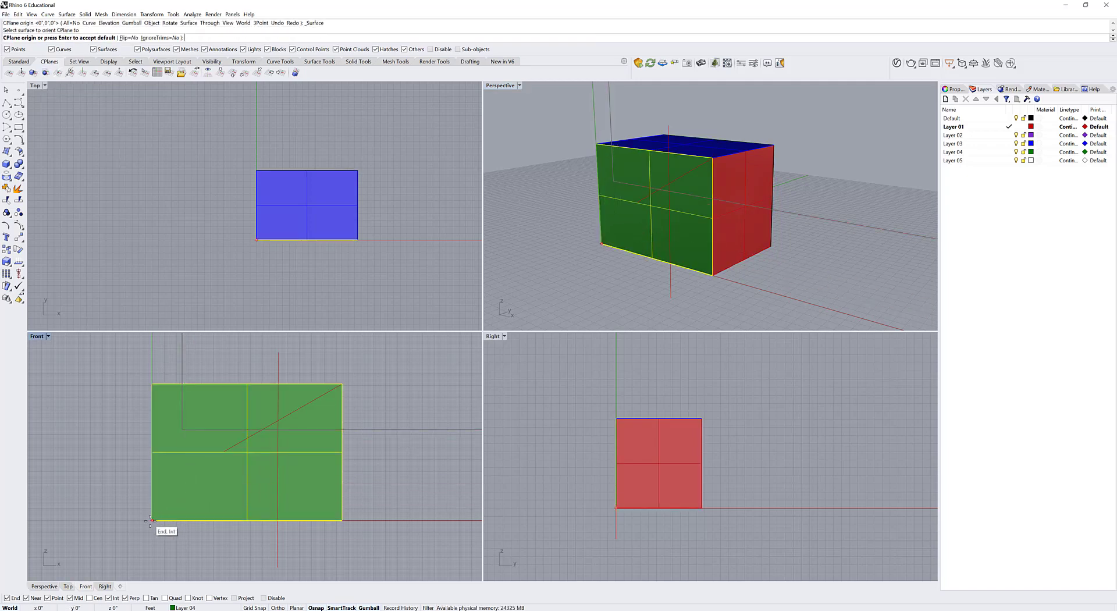
- Snap the Front CPlane origin to the green face's lower-left corner
click(152, 519)
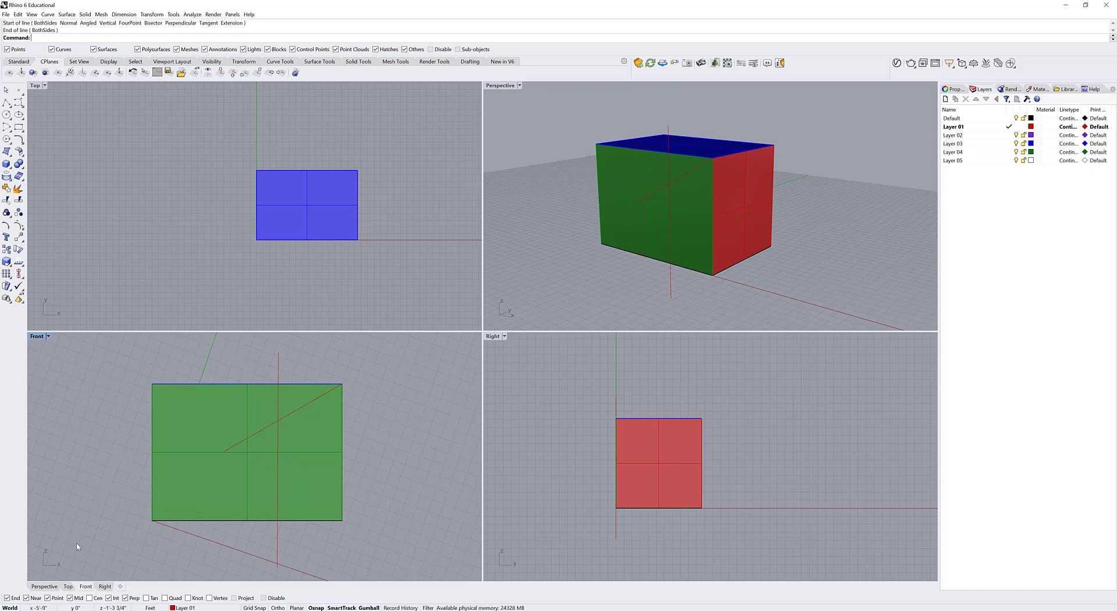
mouse_move(186, 393)
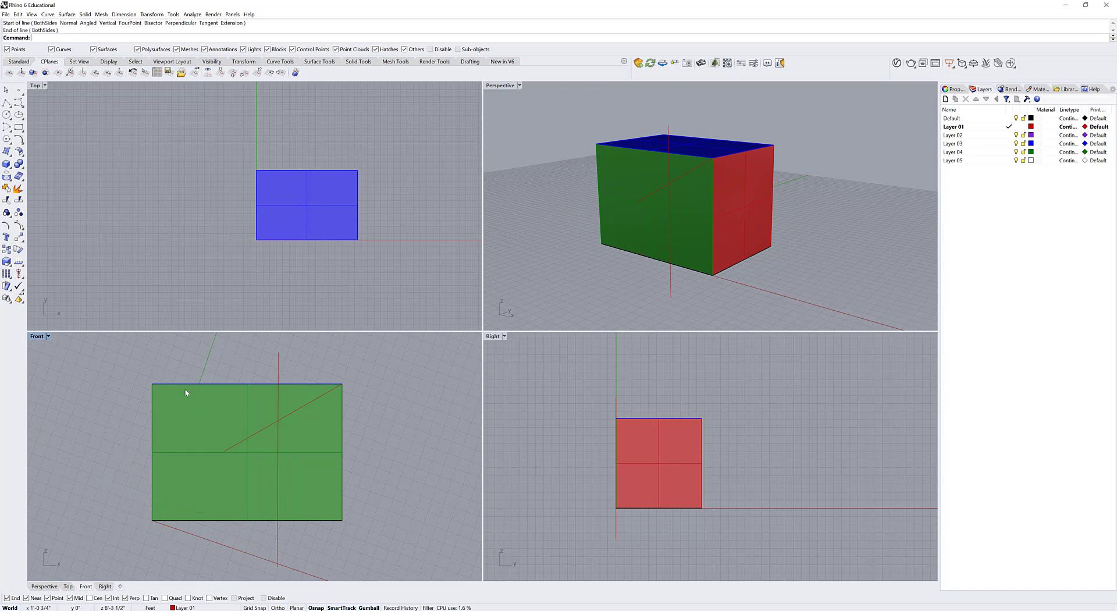
mouse_move(50, 567)
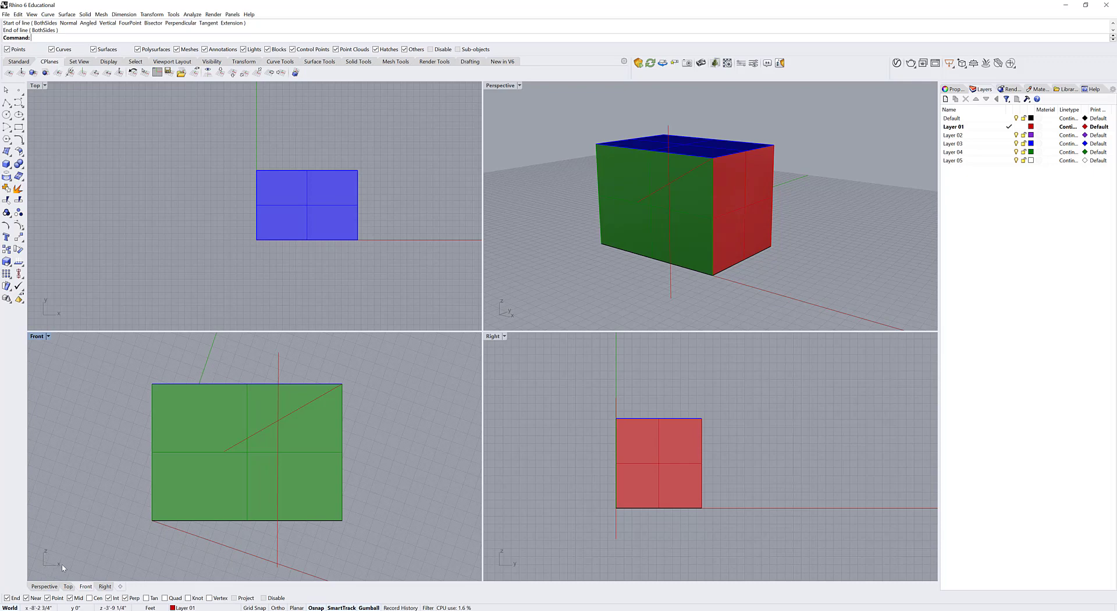
mouse_move(49, 353)
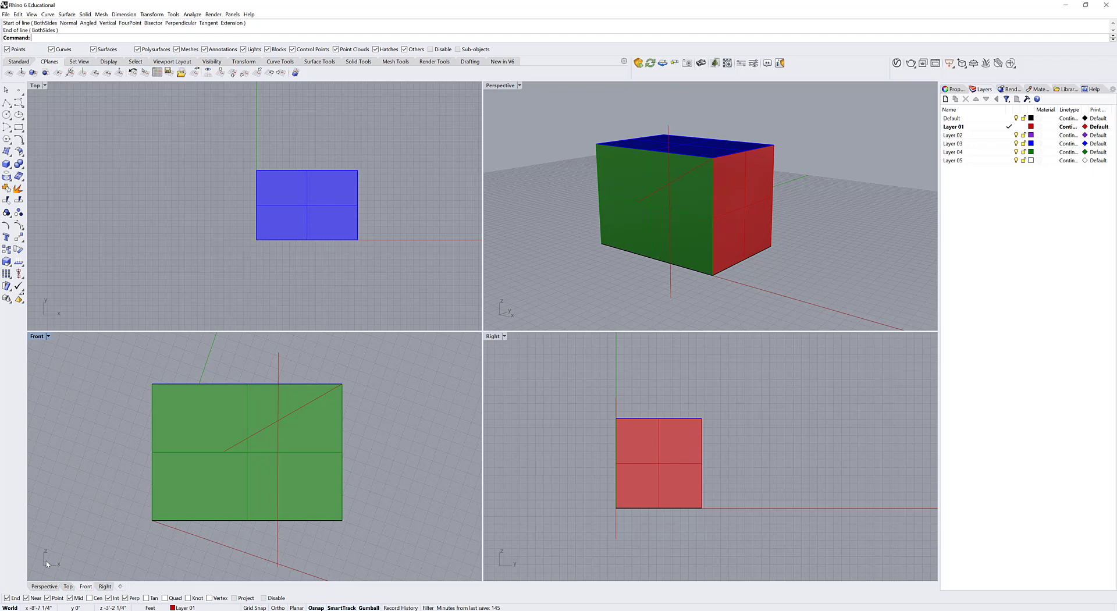
mouse_move(285, 470)
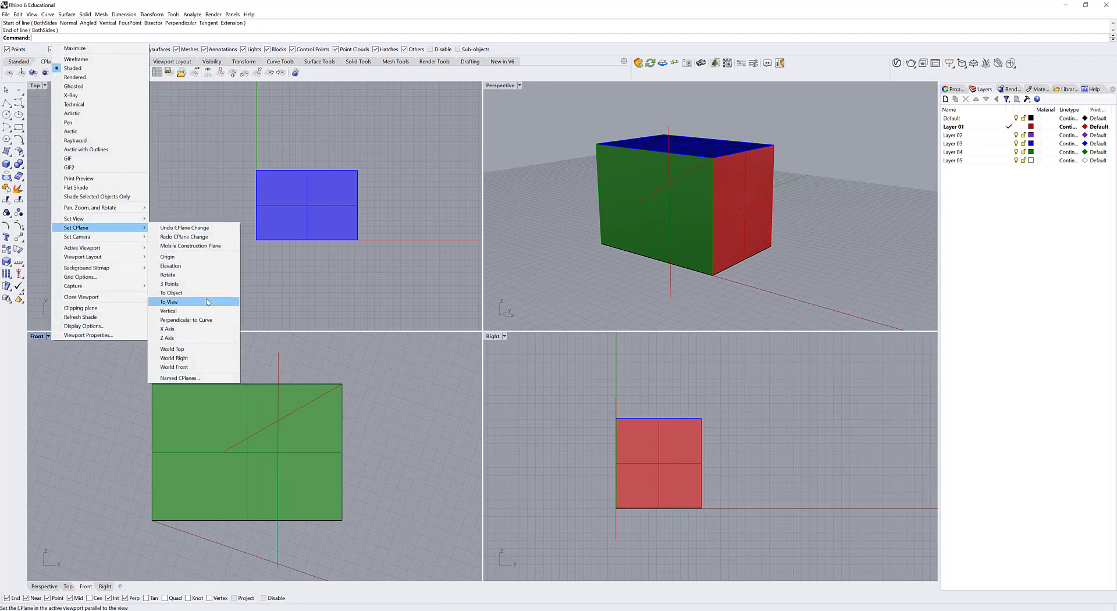
mouse_move(205, 358)
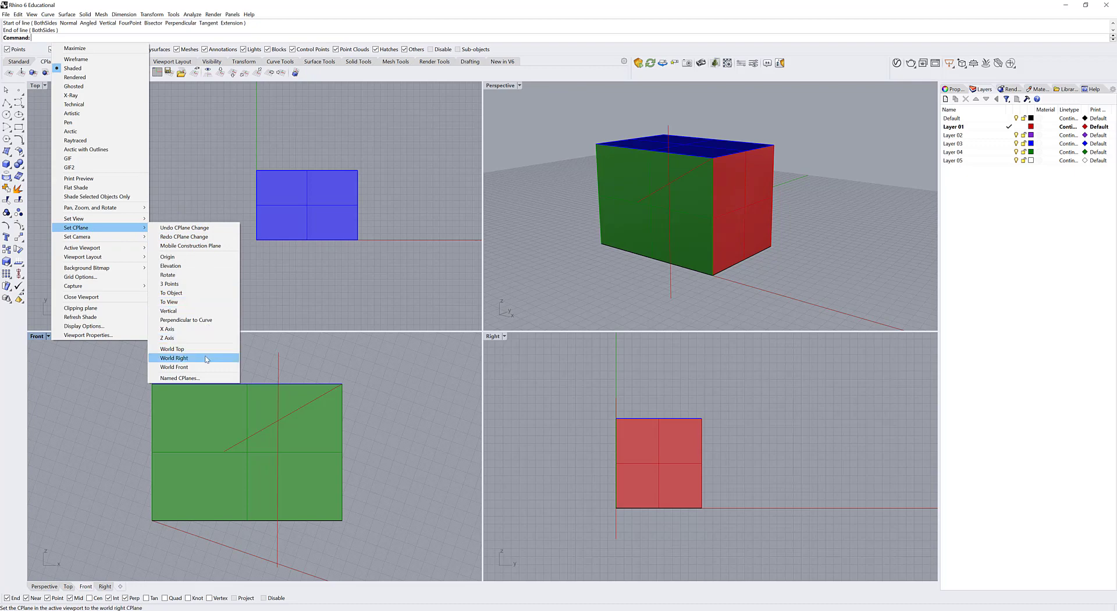
click(174, 357)
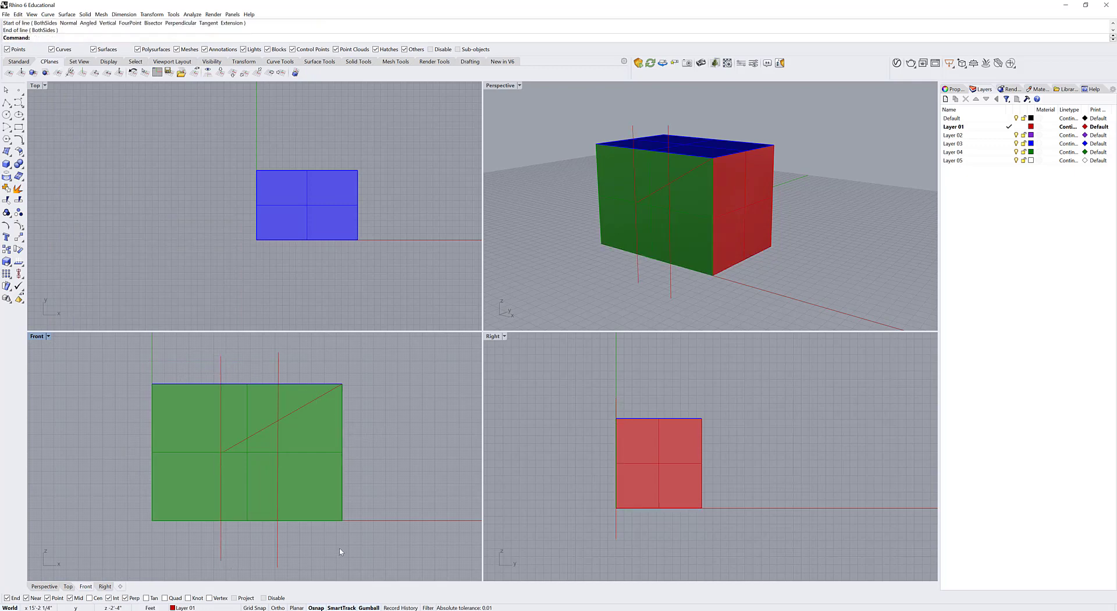
mouse_move(234, 376)
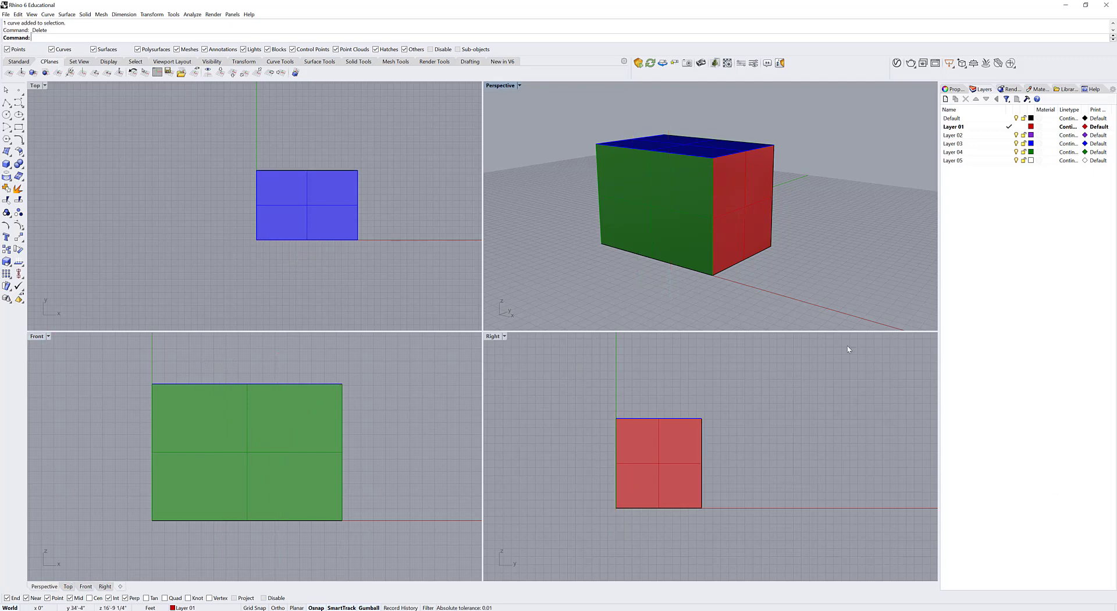
mouse_move(824, 308)
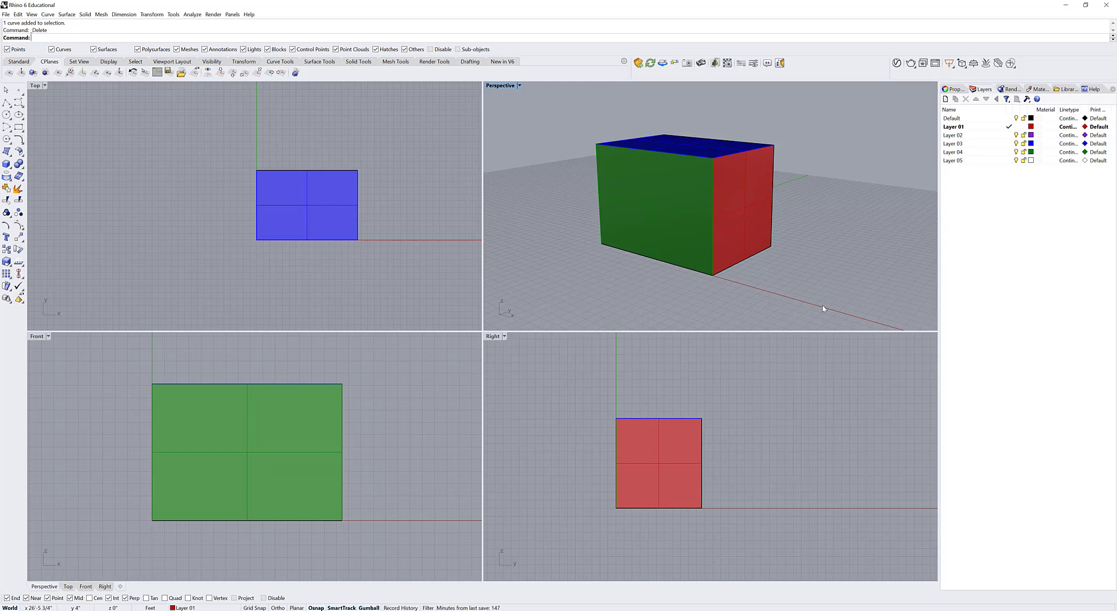
mouse_move(563, 221)
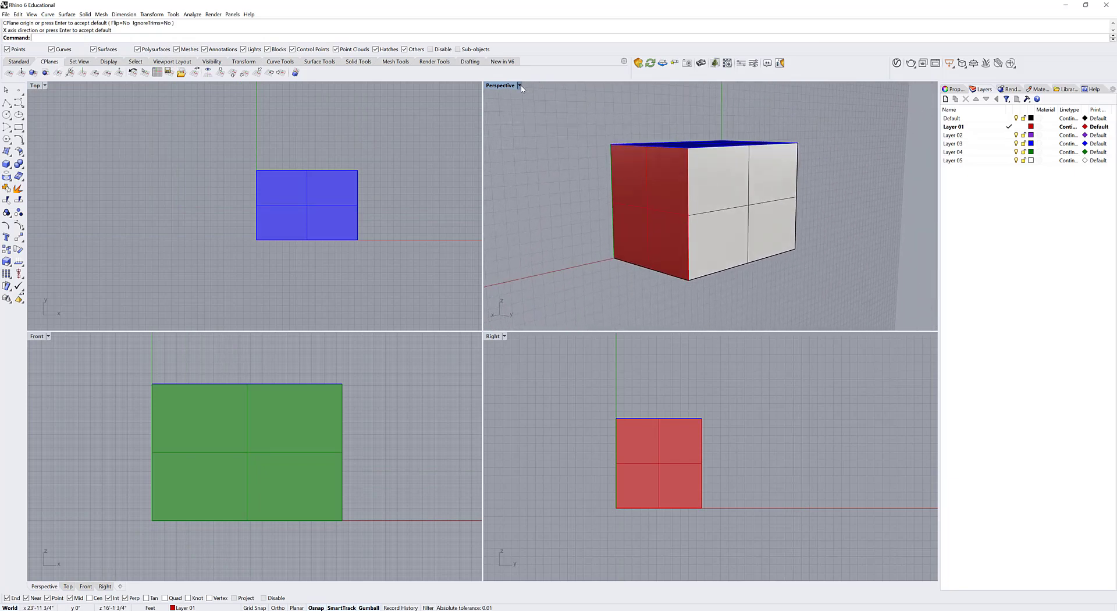
- Set the upper-left Top viewport to a Perspective view and dismiss the menu
click(519, 85)
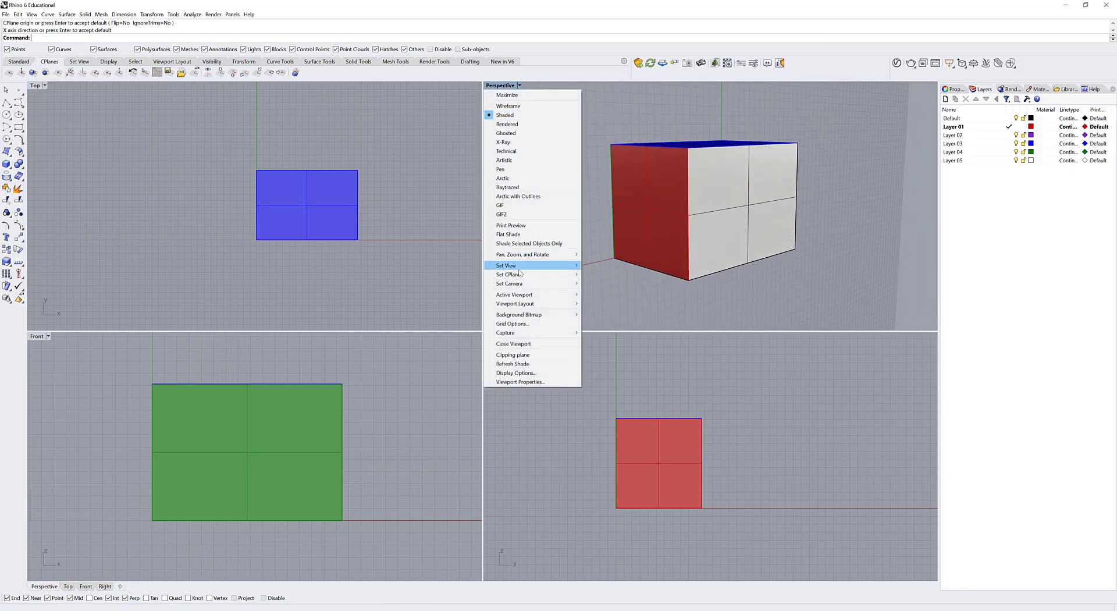
click(200, 105)
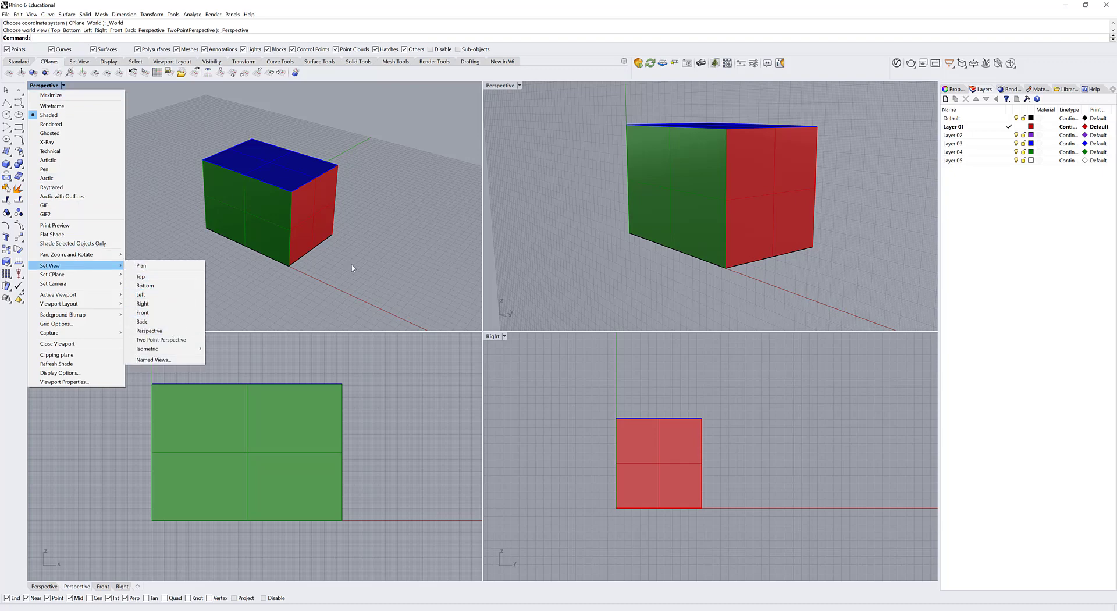
mouse_move(346, 289)
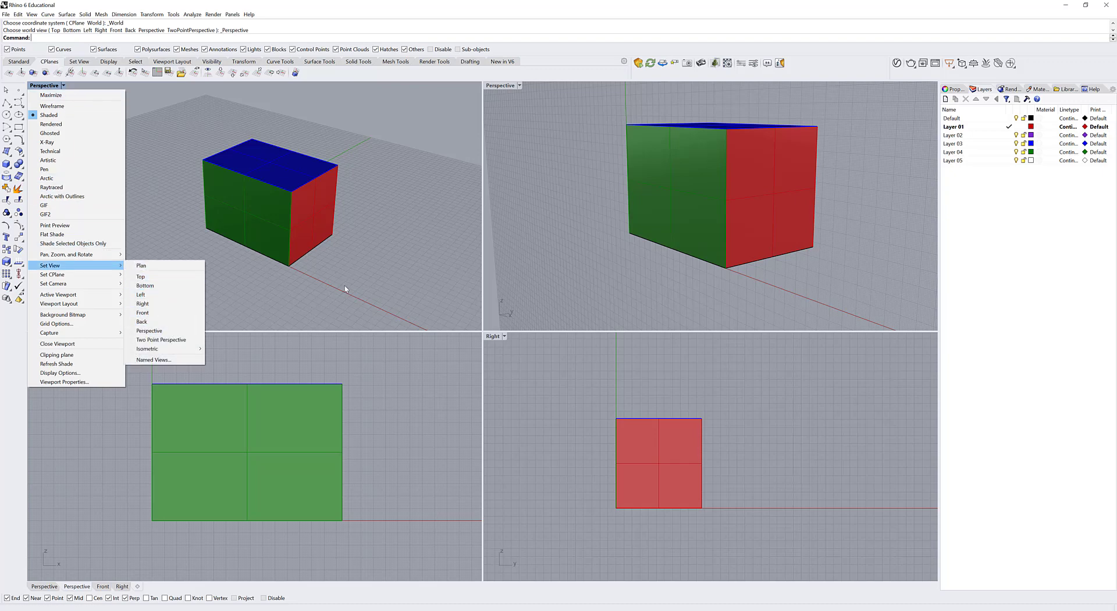
click(143, 313)
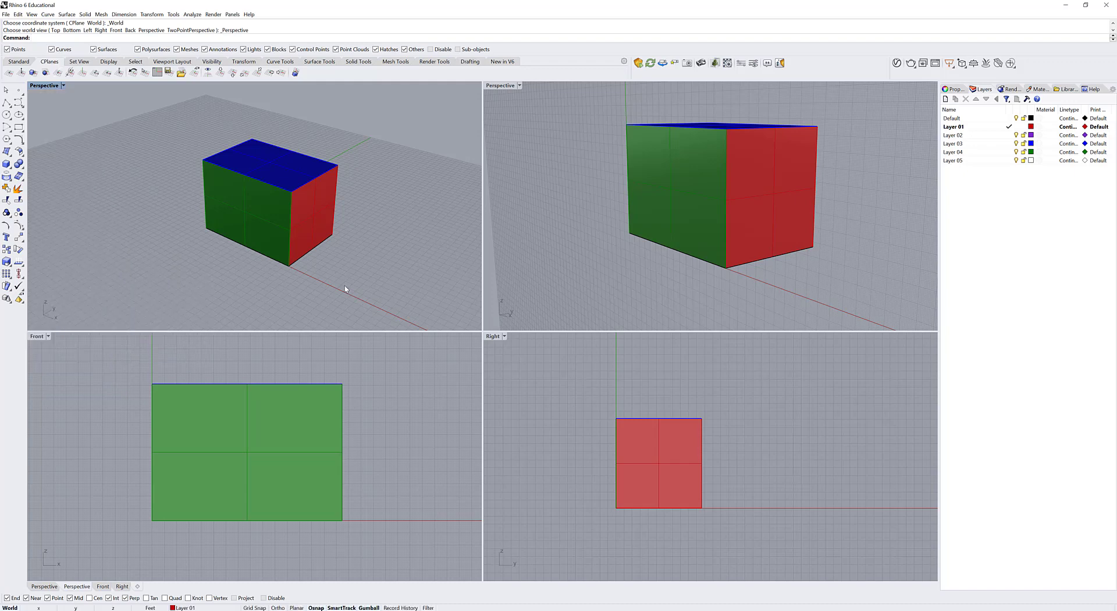
mouse_move(541, 241)
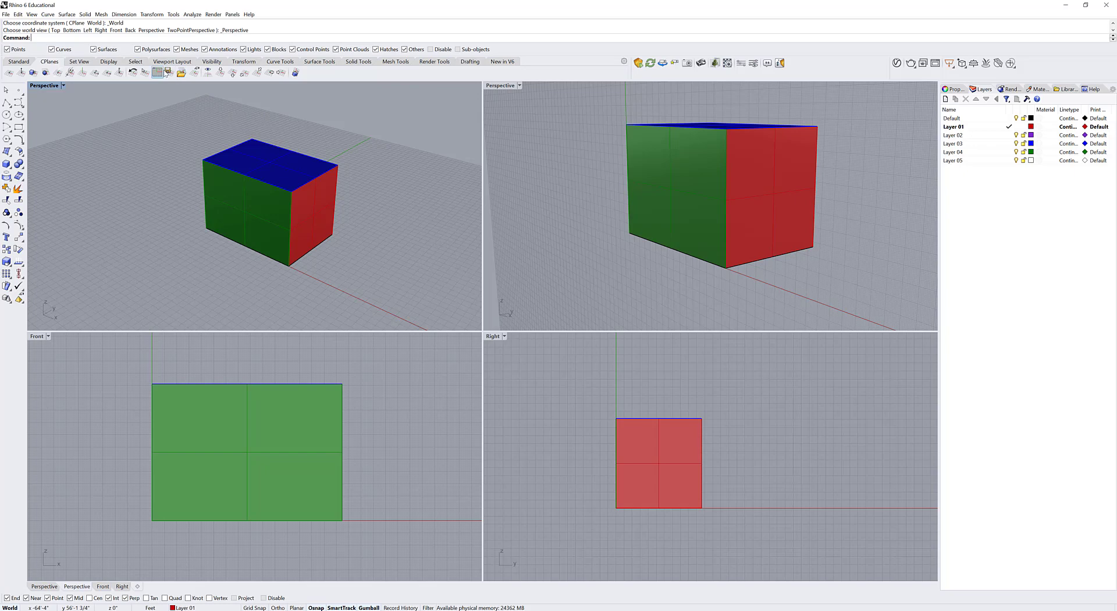
mouse_move(214, 85)
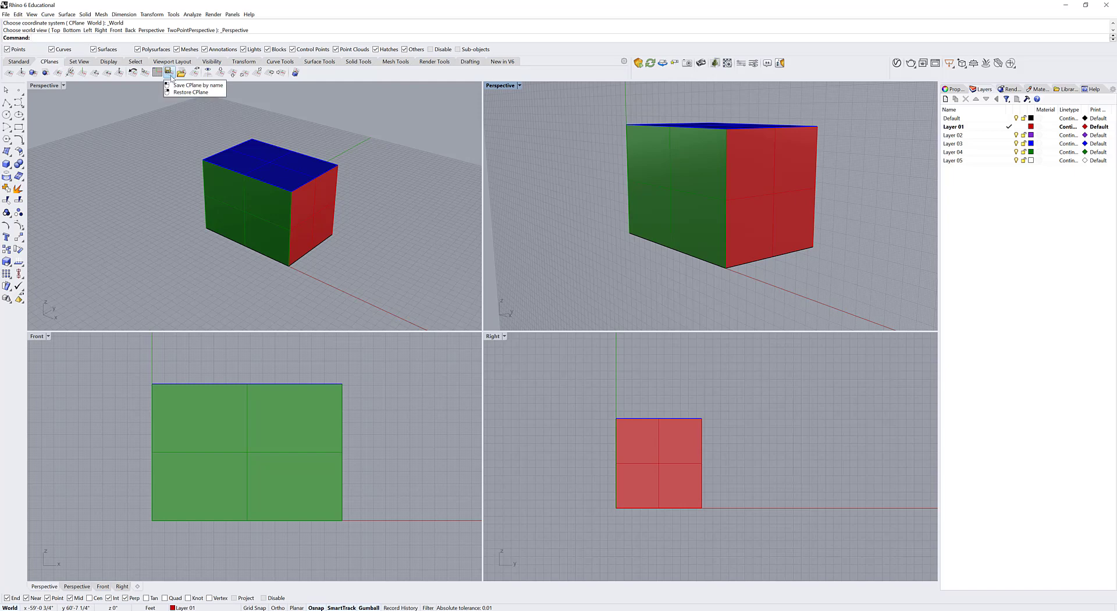
- Save the current construction plane as the named CPlane 'Green'
click(197, 85)
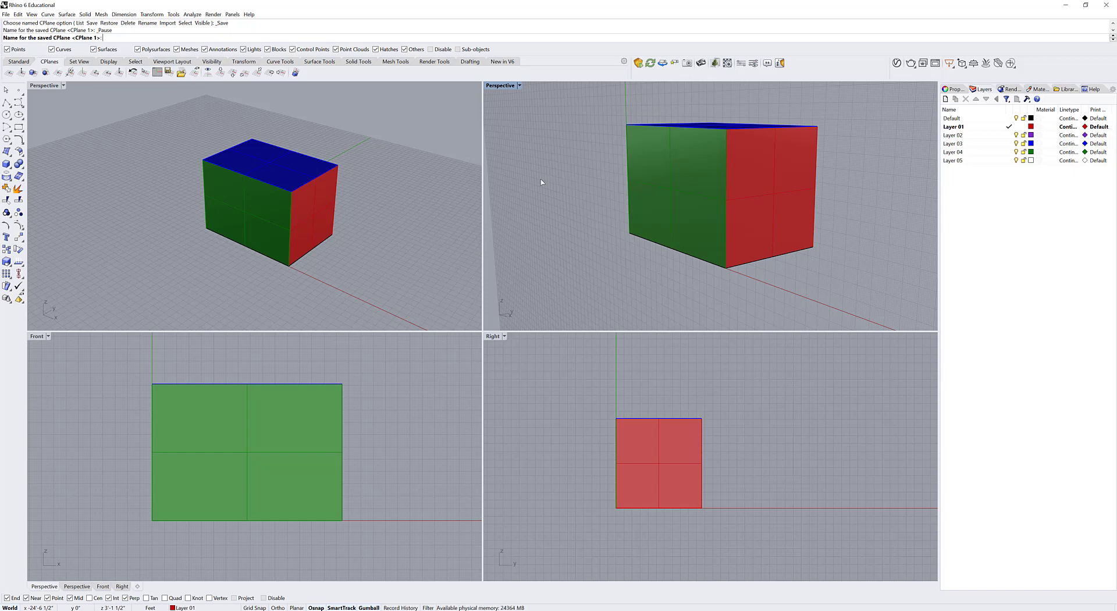
text(Gr)
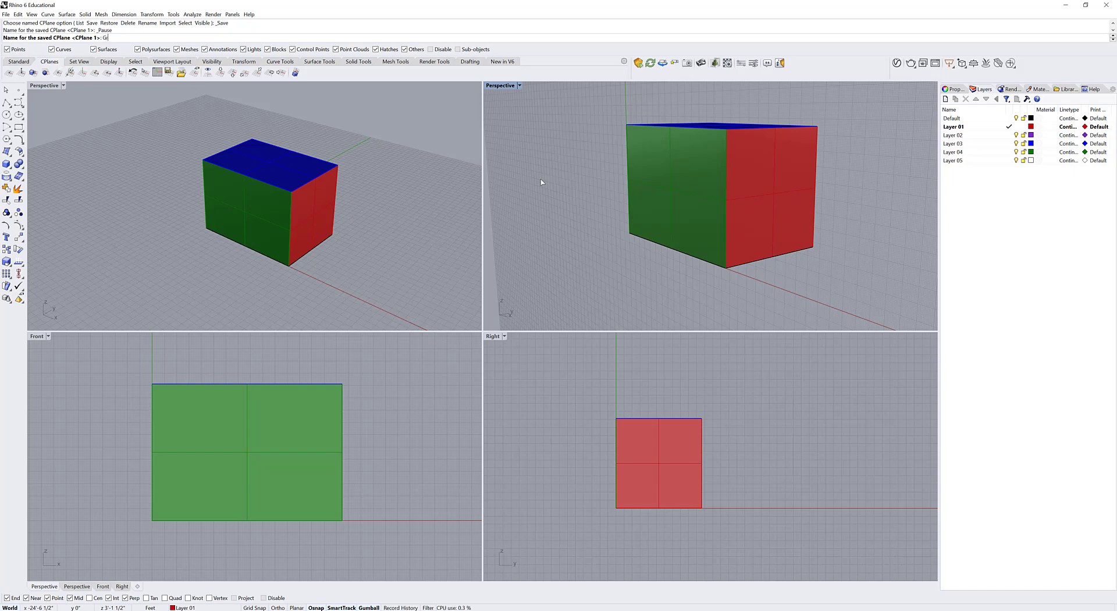
key(Enter)
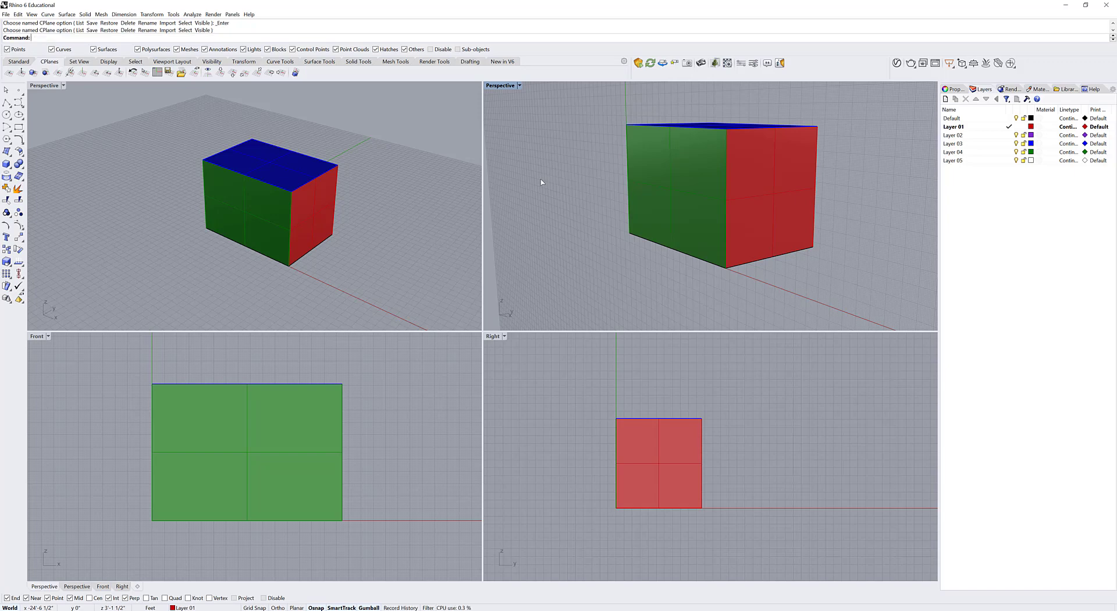
- Set the upper-left perspective's CPlane to face the view, then orbit around the box
click(519, 86)
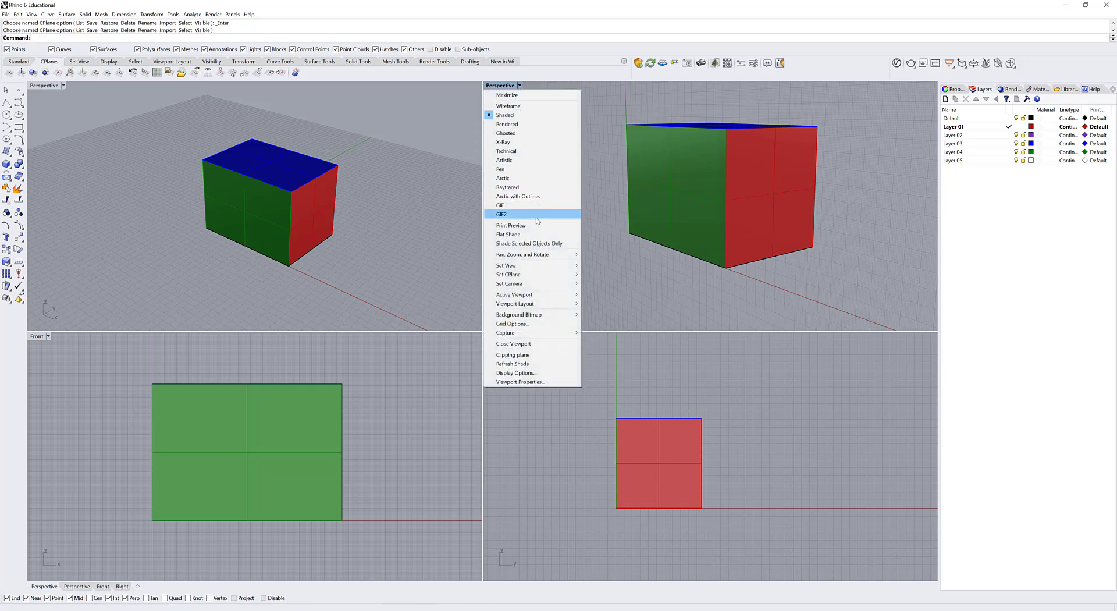
mouse_move(508, 274)
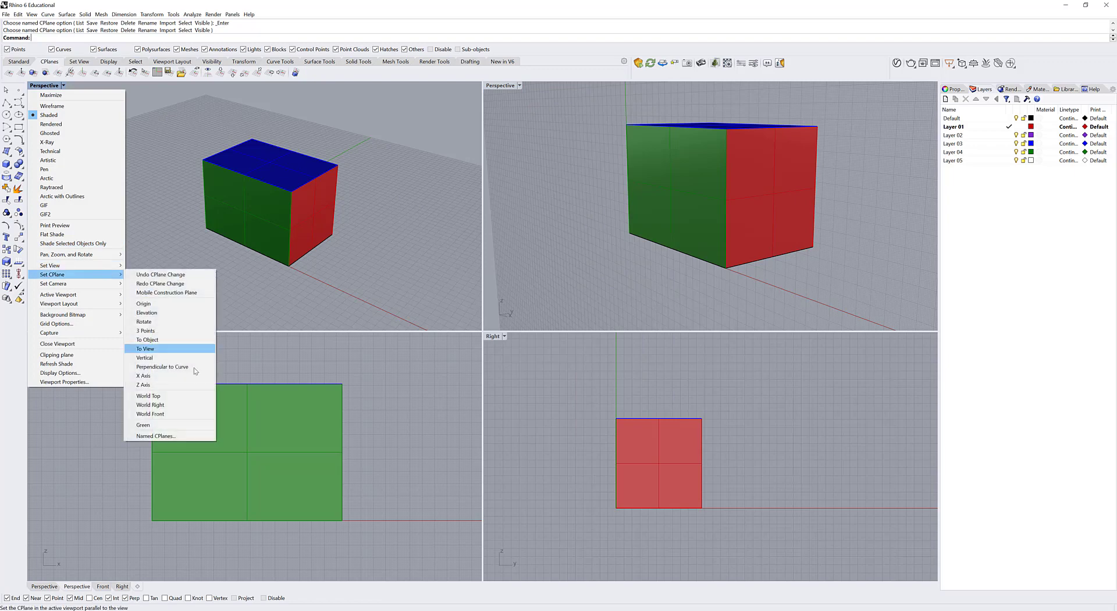
click(145, 349)
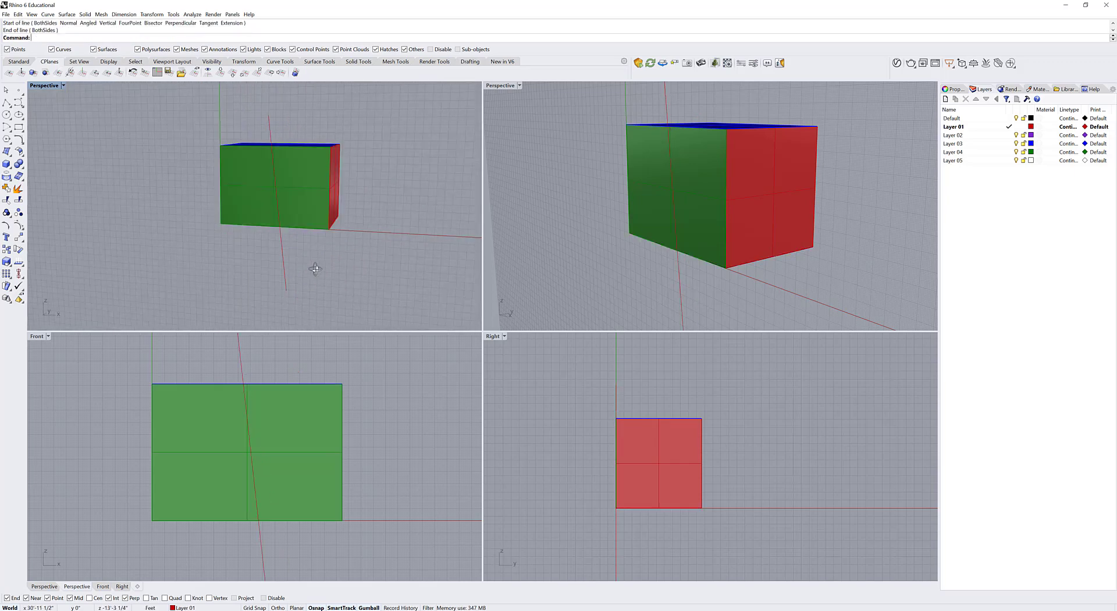
drag(315, 268, 342, 261)
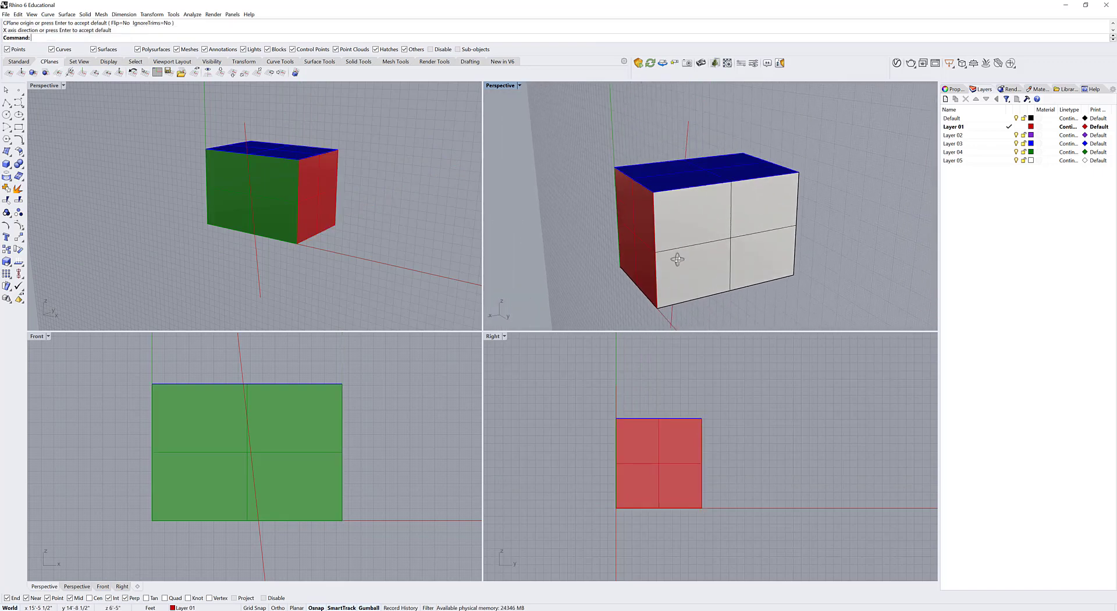
- Save the upper-right perspective as the named view 'Red Perspective' and close Named Views
click(519, 85)
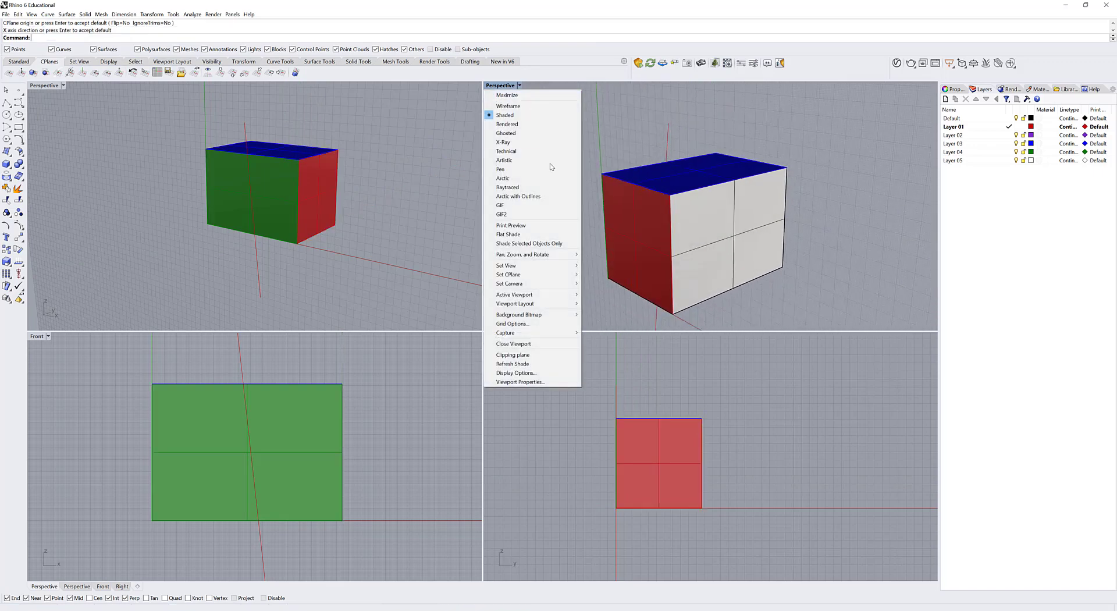
mouse_move(530, 265)
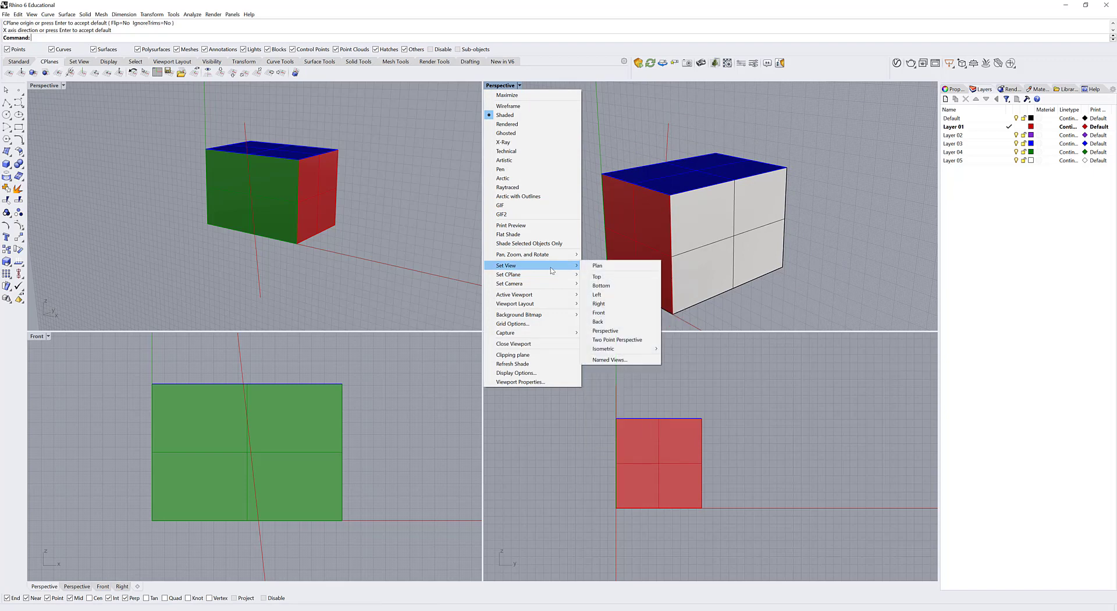
click(609, 360)
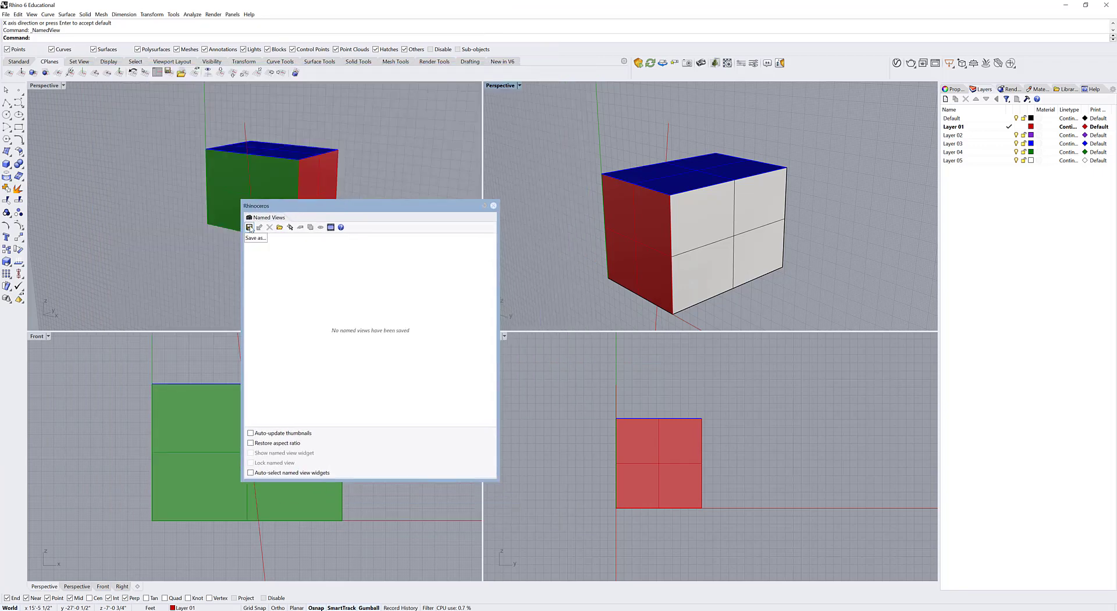
click(250, 227)
text(Red Perspe)
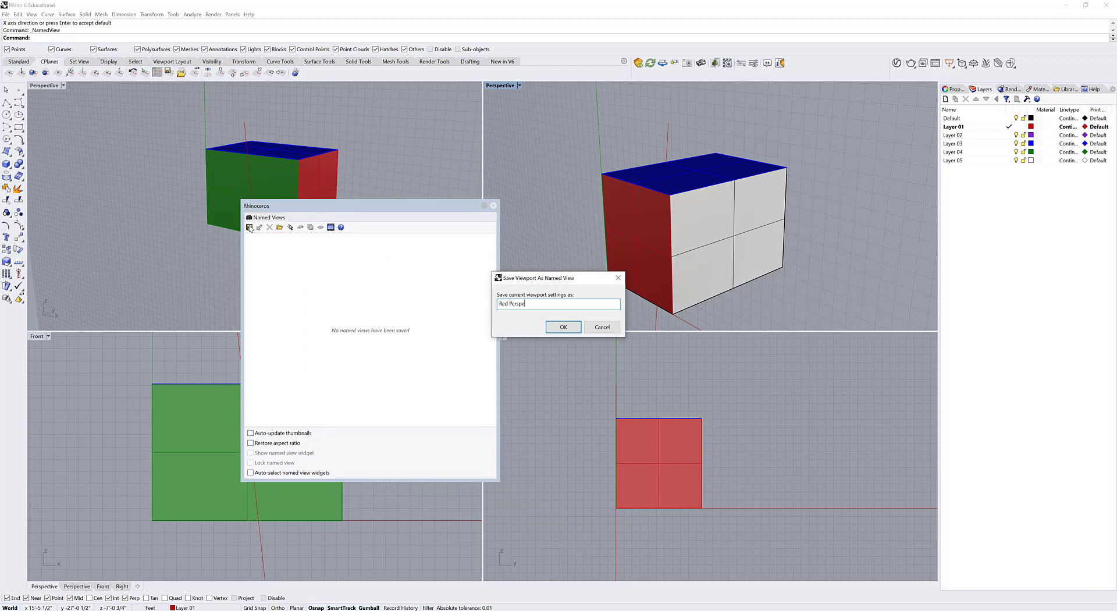
click(563, 327)
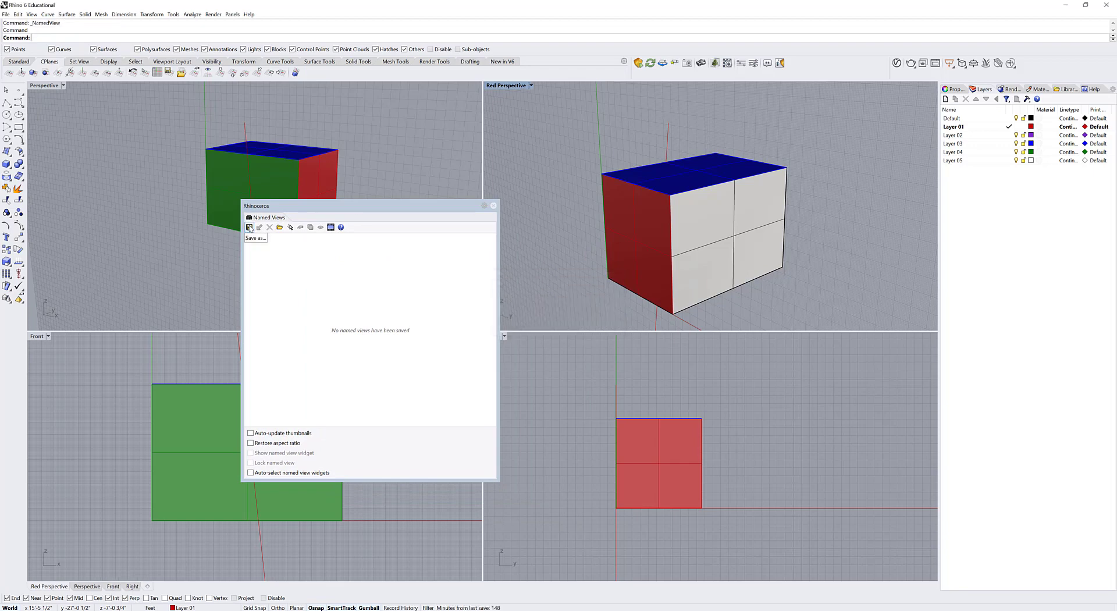
click(249, 227)
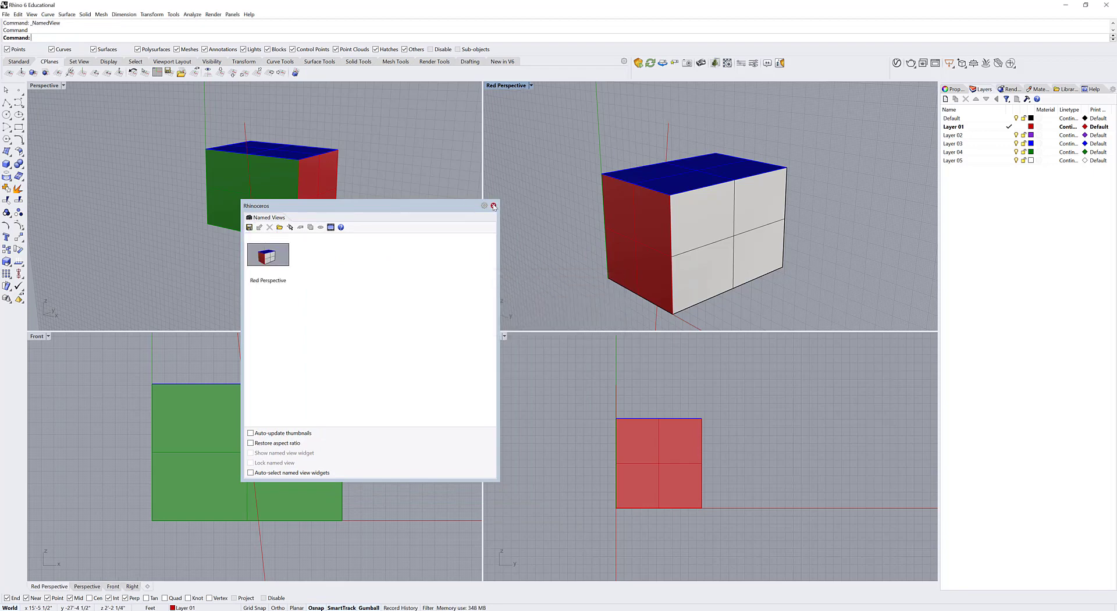
click(530, 85)
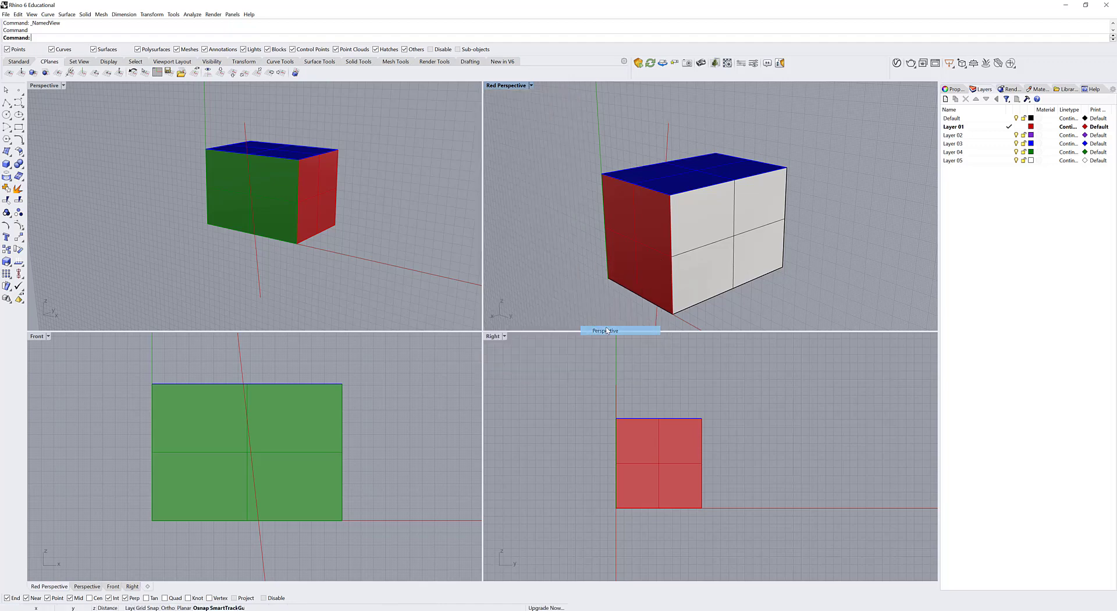
- Restore the 'Red Perspective' named view in the lower-left viewport
click(520, 85)
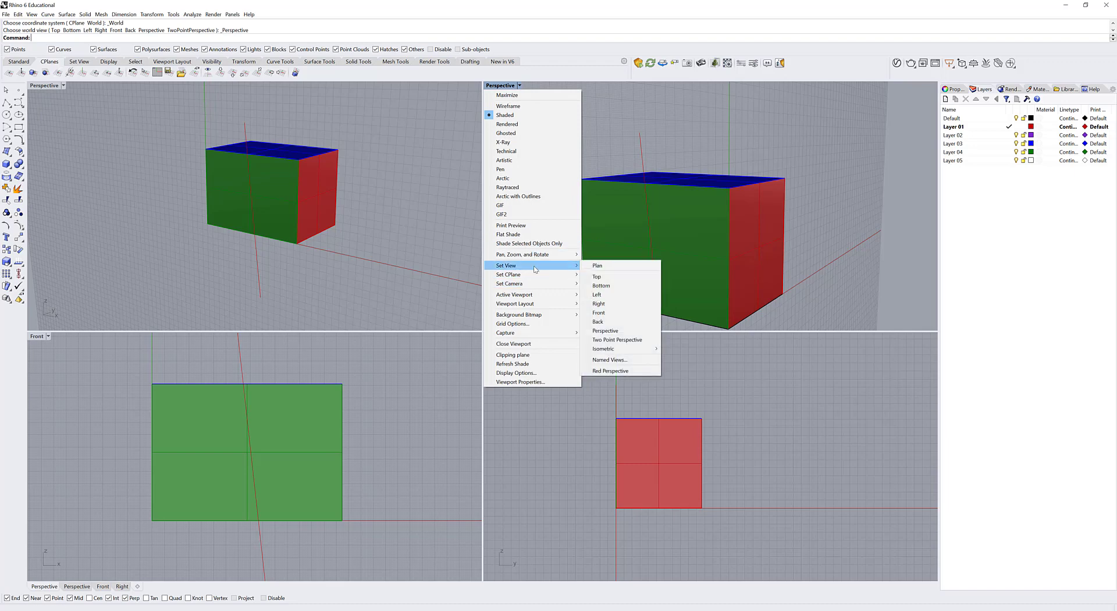
mouse_move(610, 371)
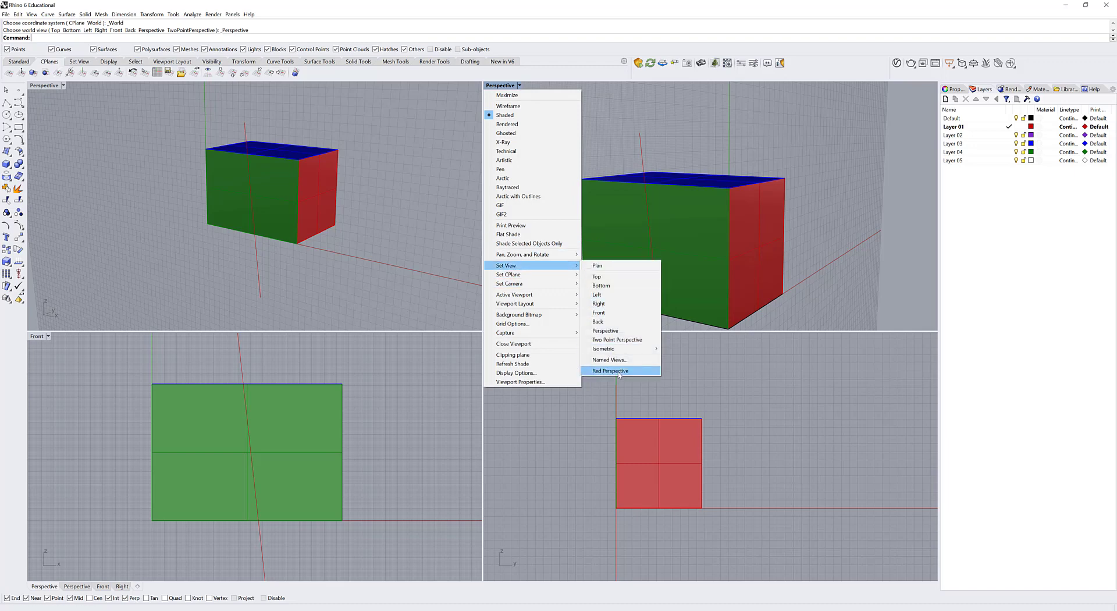
click(610, 370)
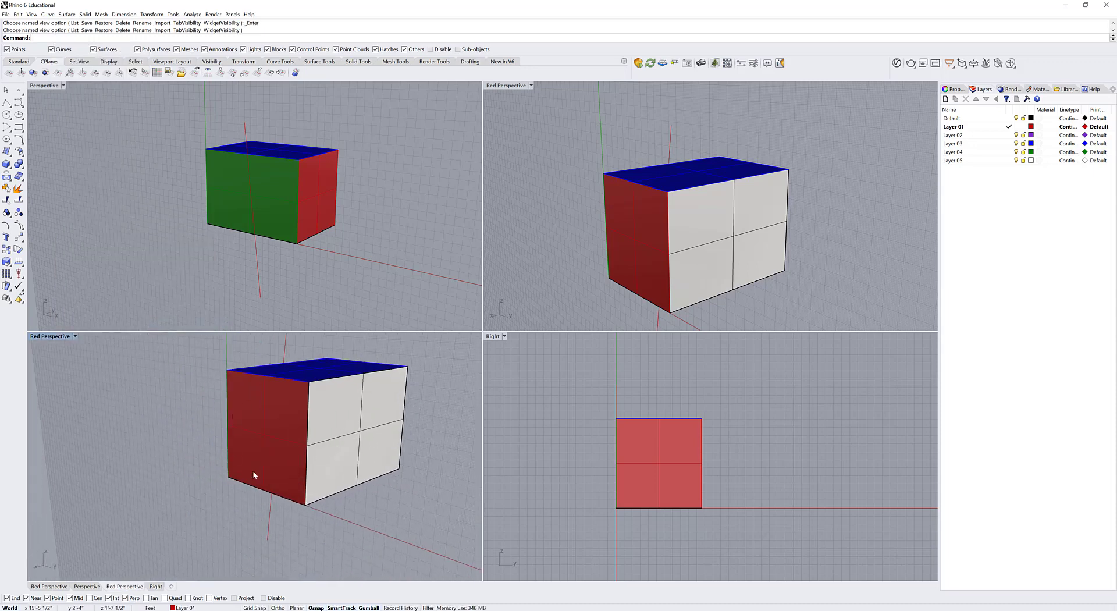
mouse_move(196, 111)
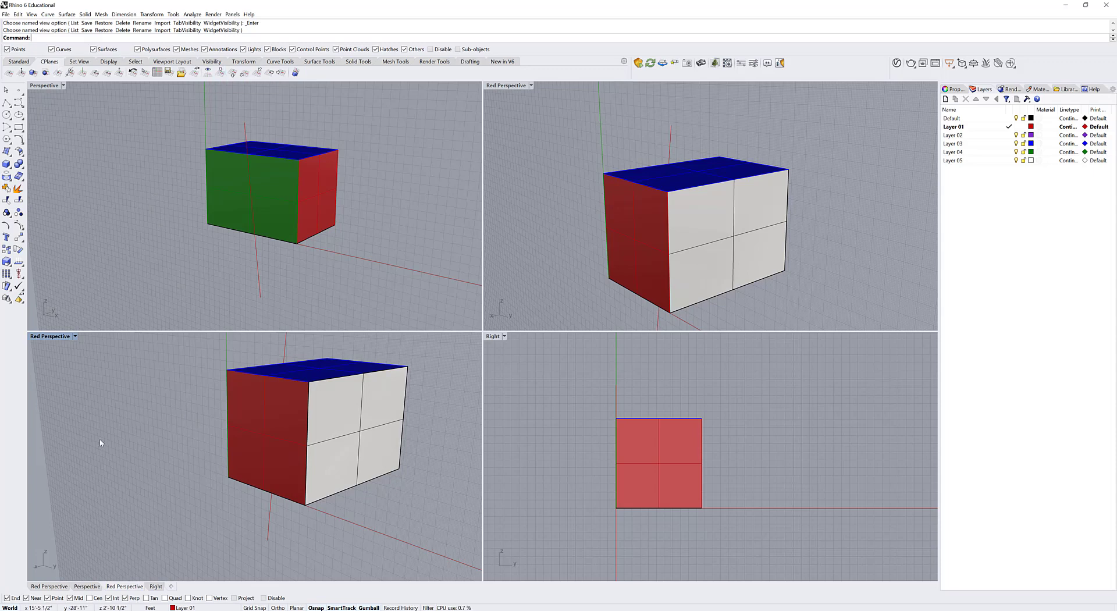
mouse_move(219, 73)
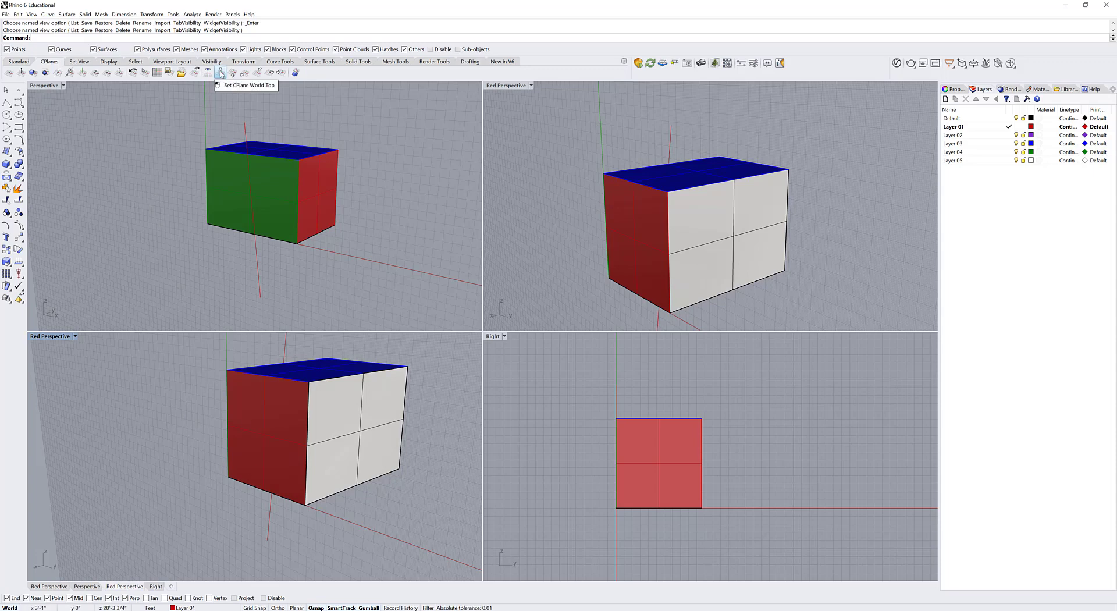
- Reset the CPlane to World Top and open the Red Perspective viewport options
click(220, 72)
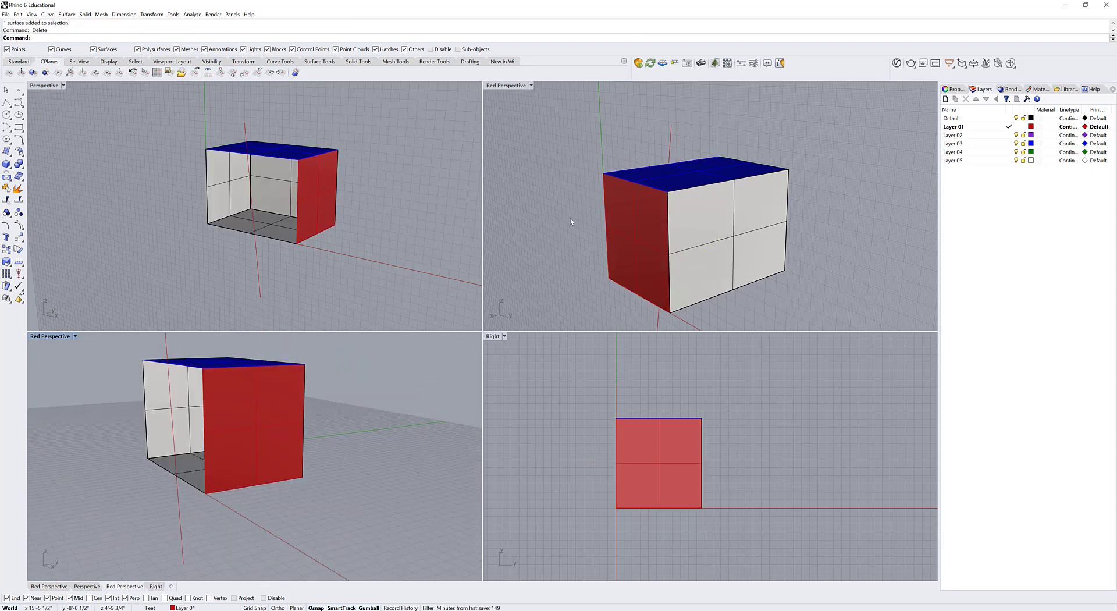
click(530, 85)
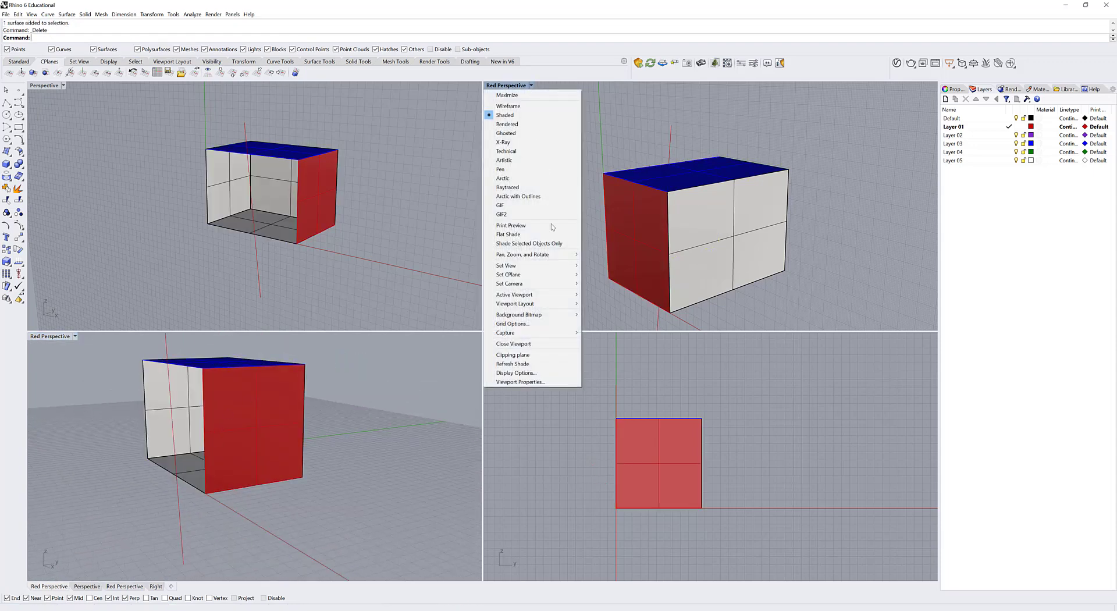